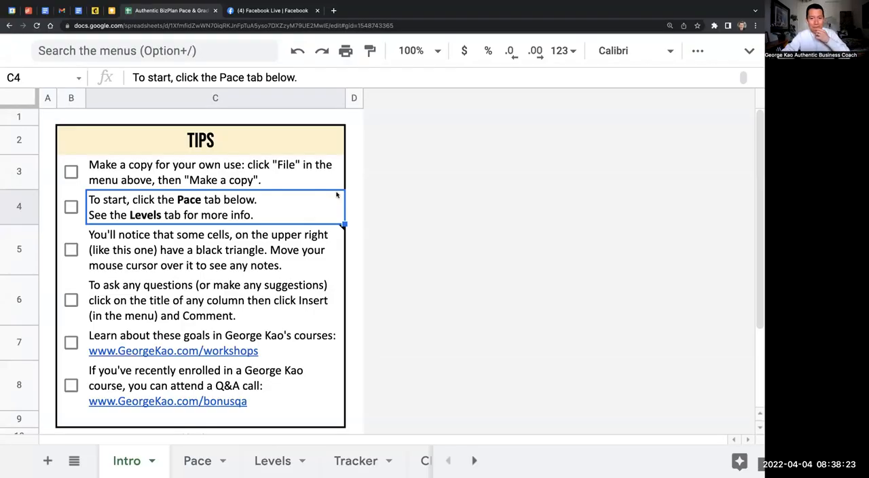
pyautogui.moveTo(410, 168)
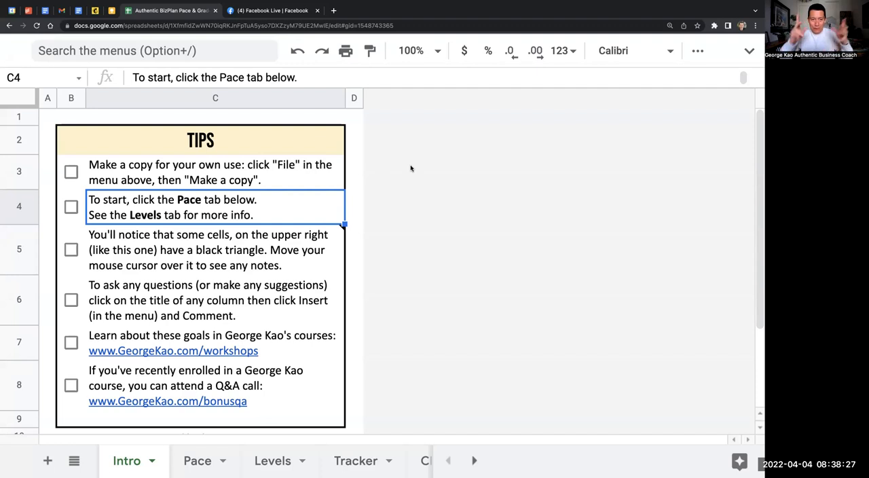
pyautogui.moveTo(142, 430)
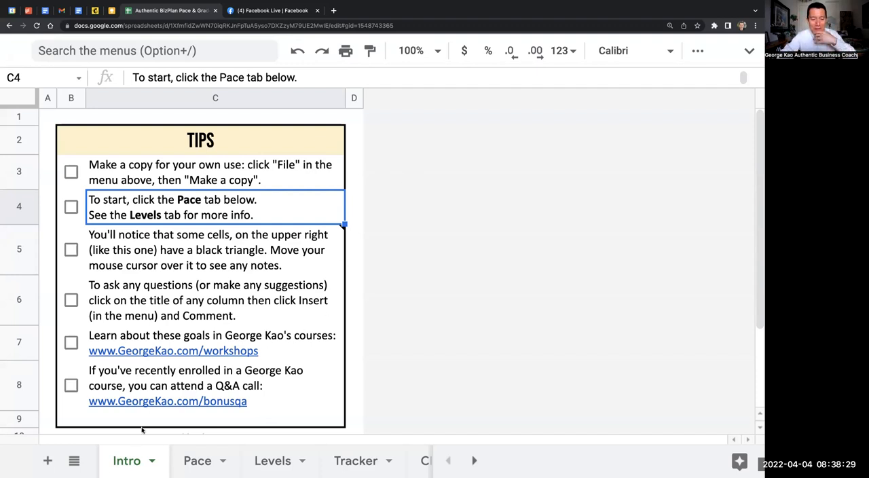
pyautogui.moveTo(156, 467)
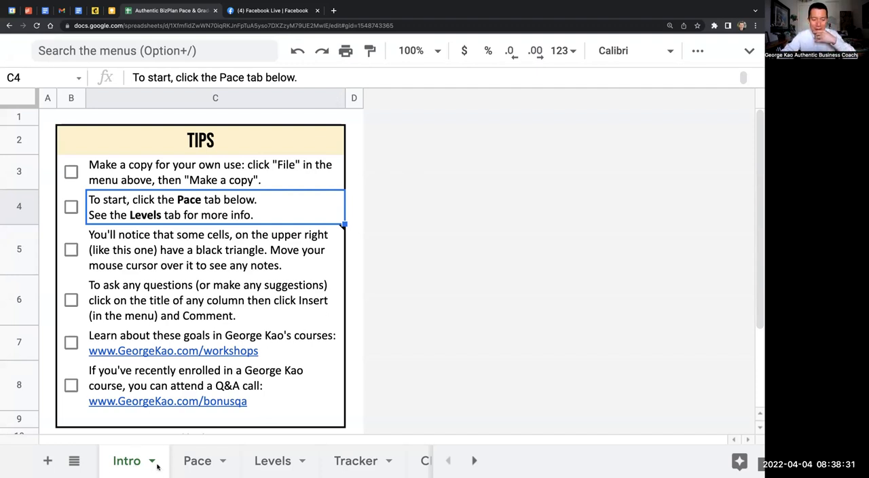
pyautogui.moveTo(191, 420)
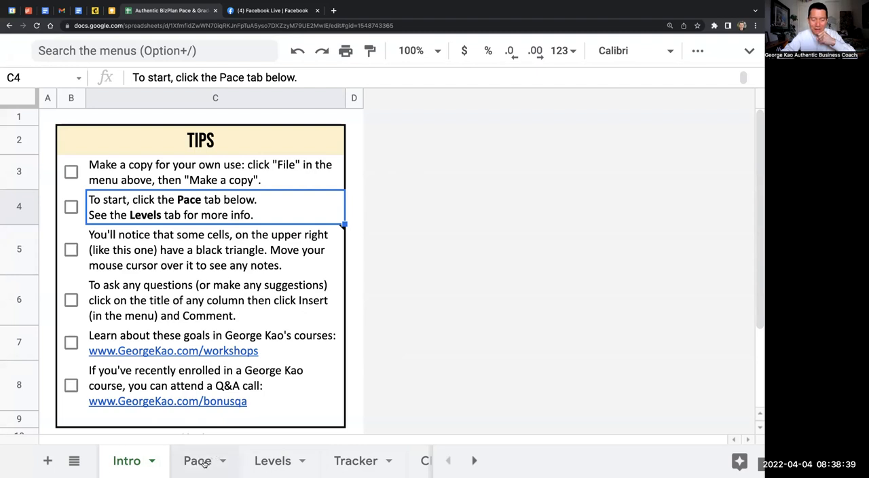
# - Show the Pace sheet's monthly deliverables table for the Intense, Medium and Gradual paces
pyautogui.click(197, 462)
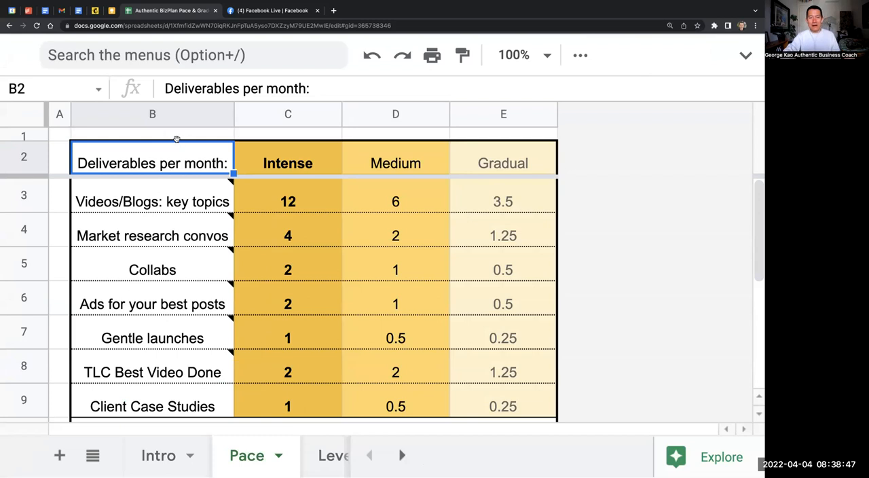
pyautogui.click(152, 136)
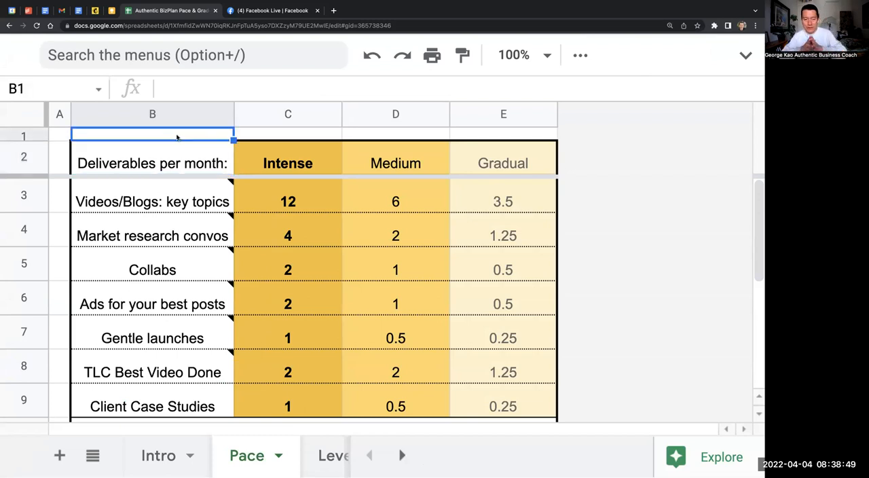
pyautogui.moveTo(63, 239)
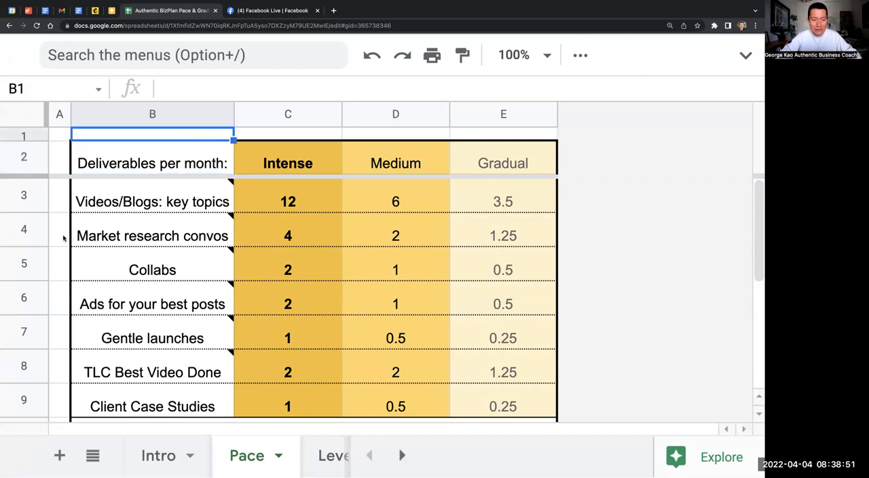
pyautogui.moveTo(62, 304)
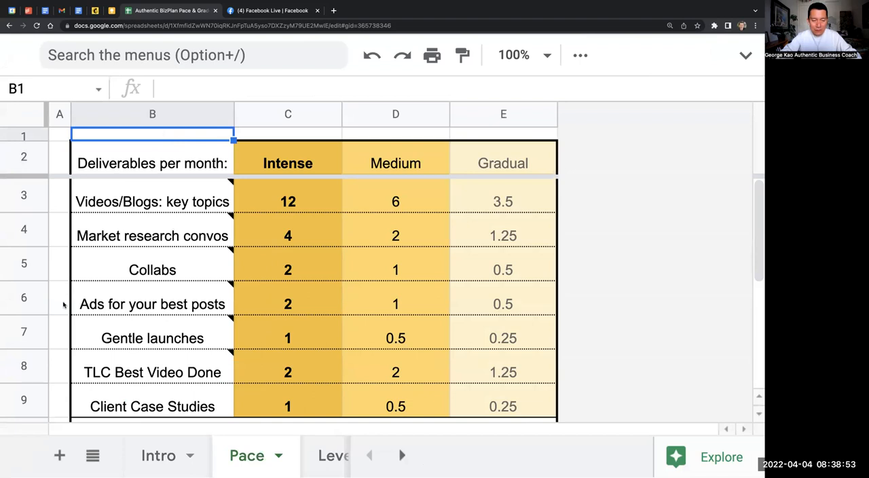
pyautogui.moveTo(59, 390)
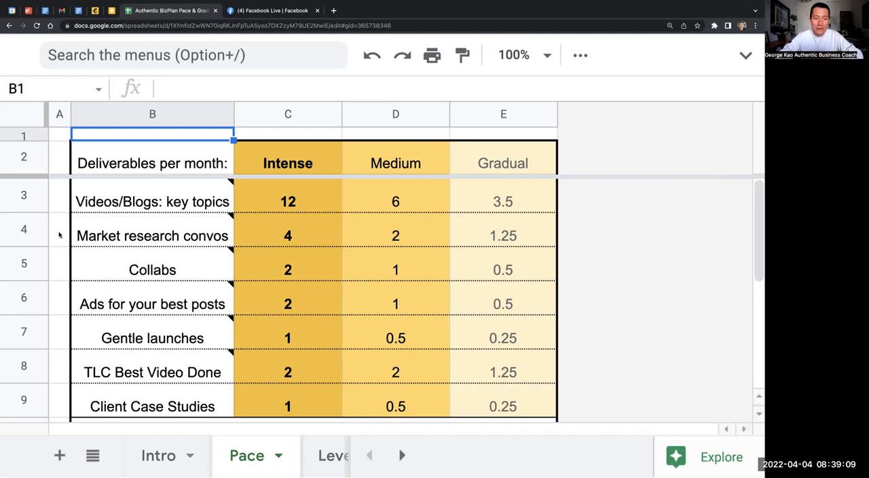
pyautogui.moveTo(62, 295)
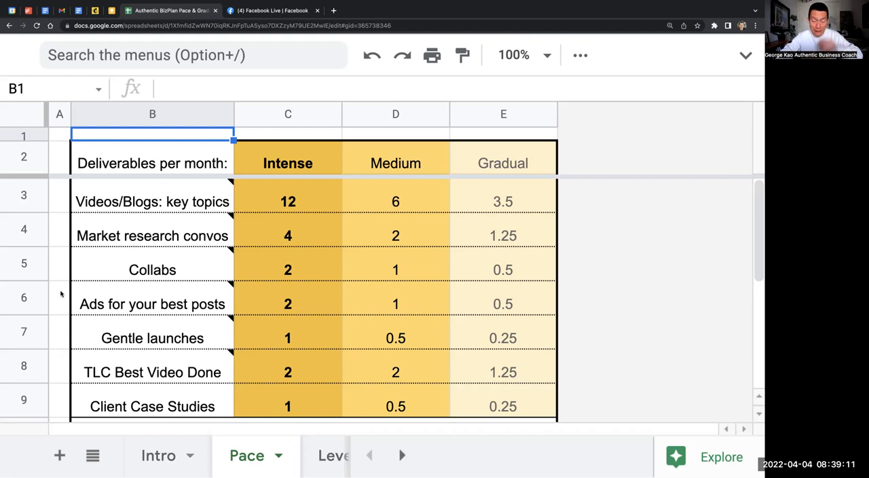
pyautogui.moveTo(62, 263)
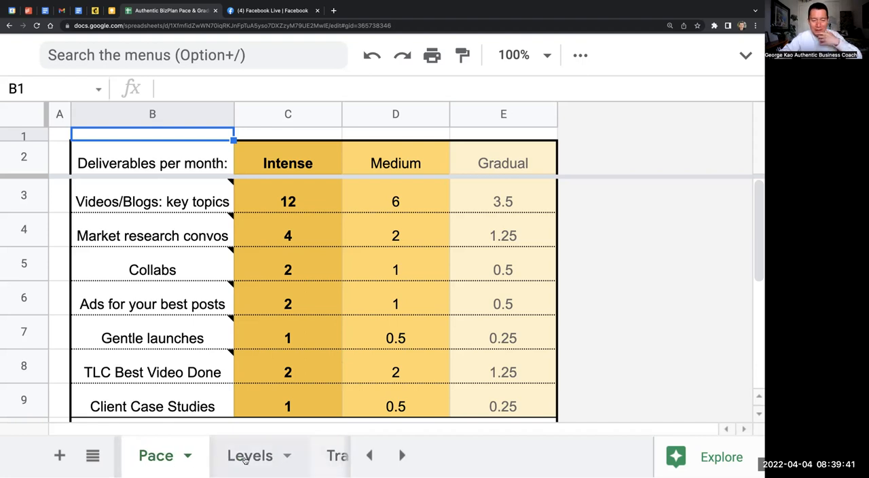
# - Show the Levels sheet's multiplier in A1 and the rounding formula behind the Level 2 count
pyautogui.click(250, 455)
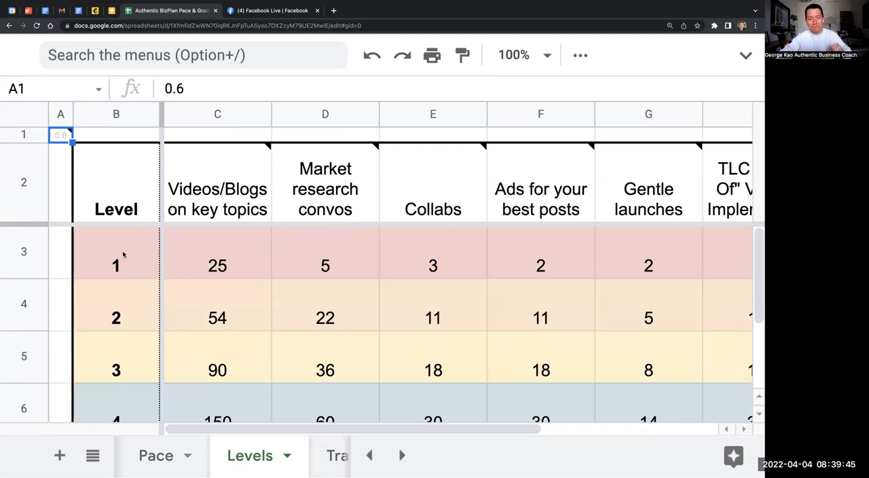
pyautogui.click(116, 266)
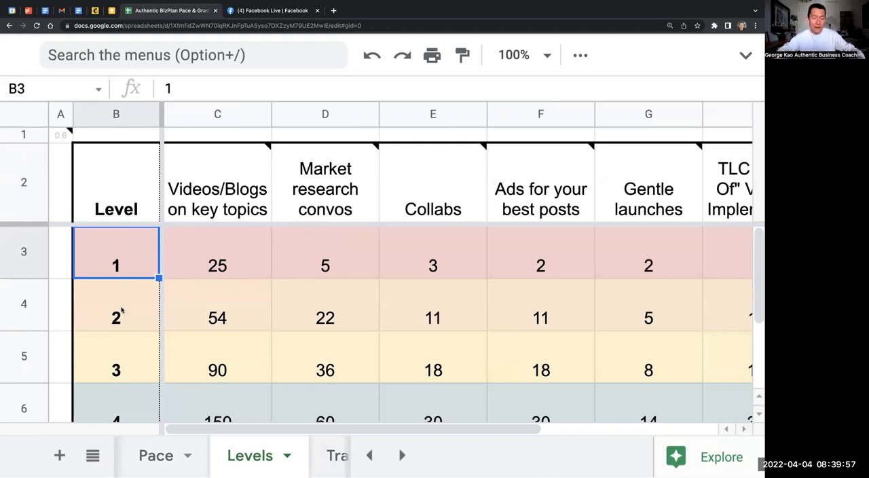
pyautogui.moveTo(120, 319)
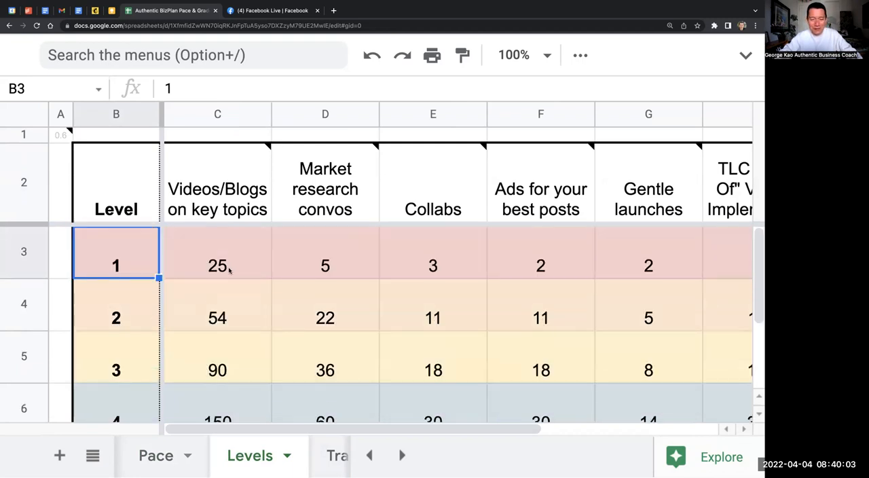
pyautogui.click(217, 318)
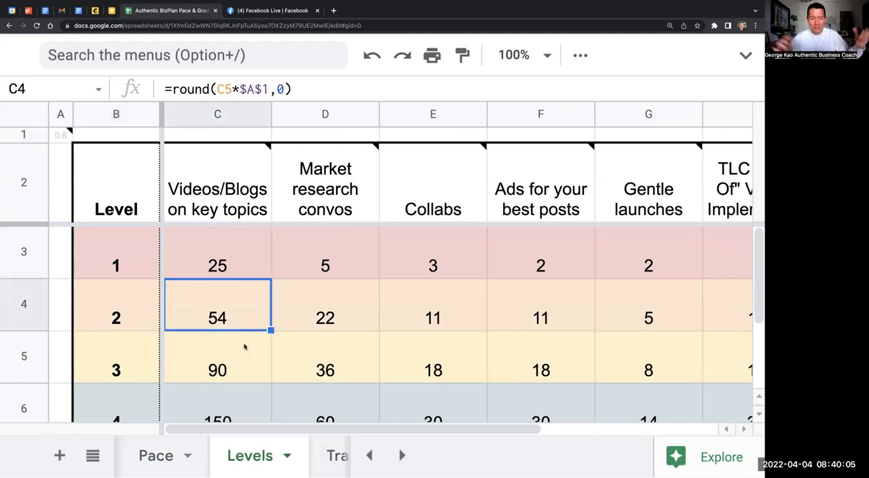
pyautogui.moveTo(228, 321)
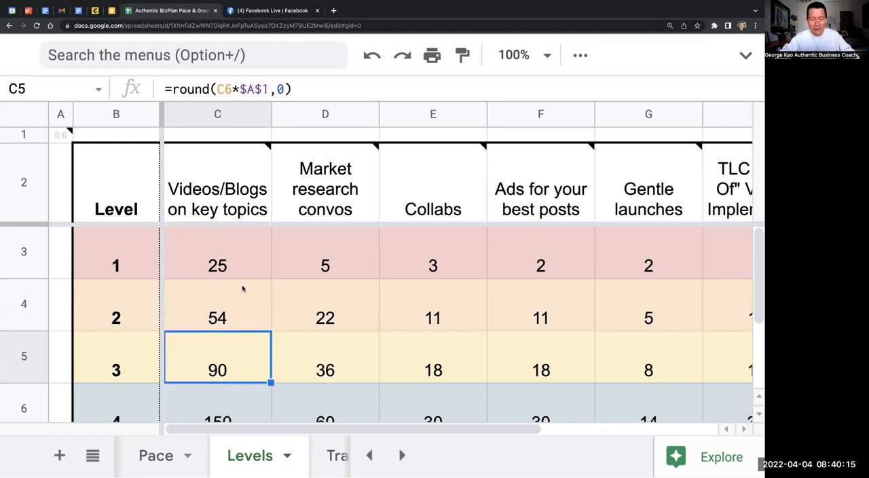
pyautogui.scroll(-3)
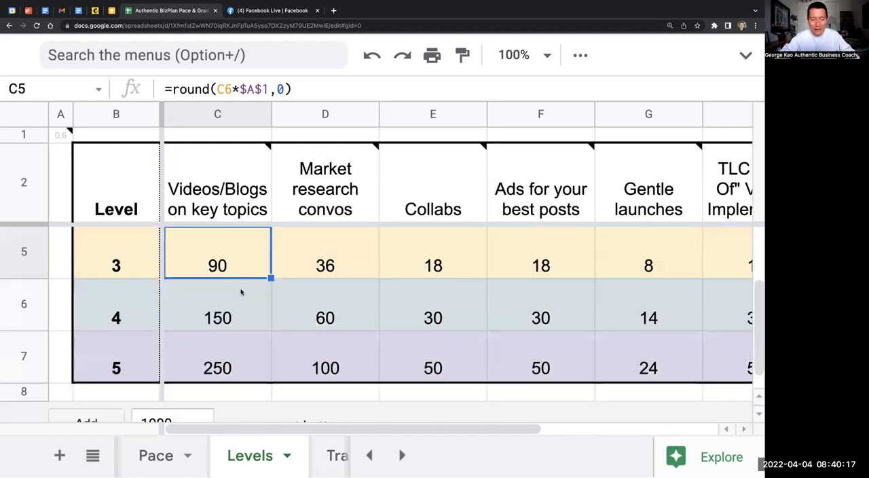
pyautogui.click(115, 368)
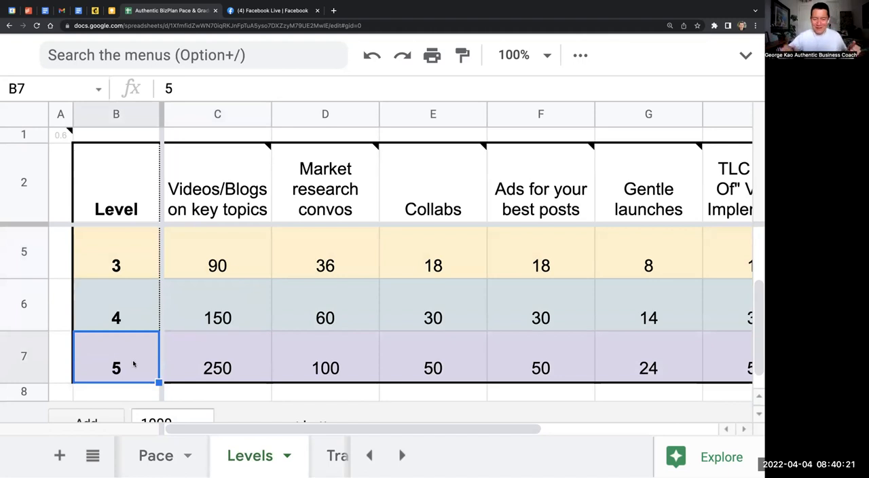
pyautogui.click(217, 368)
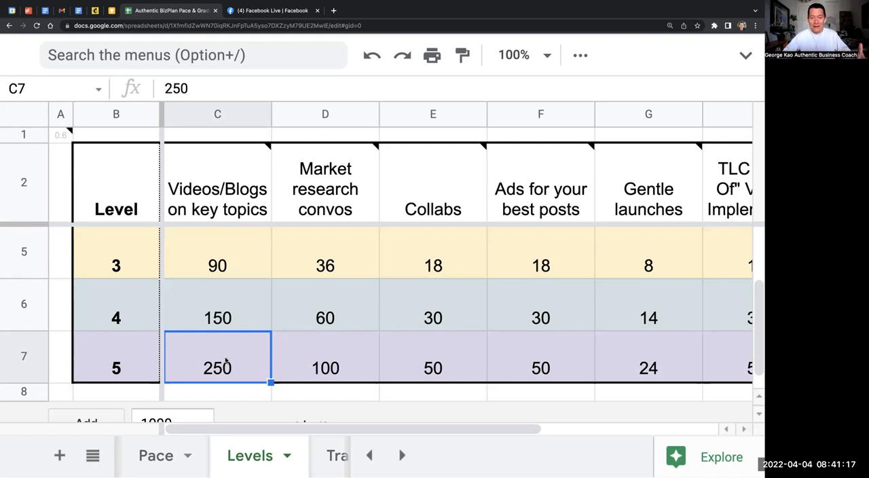
pyautogui.moveTo(253, 366)
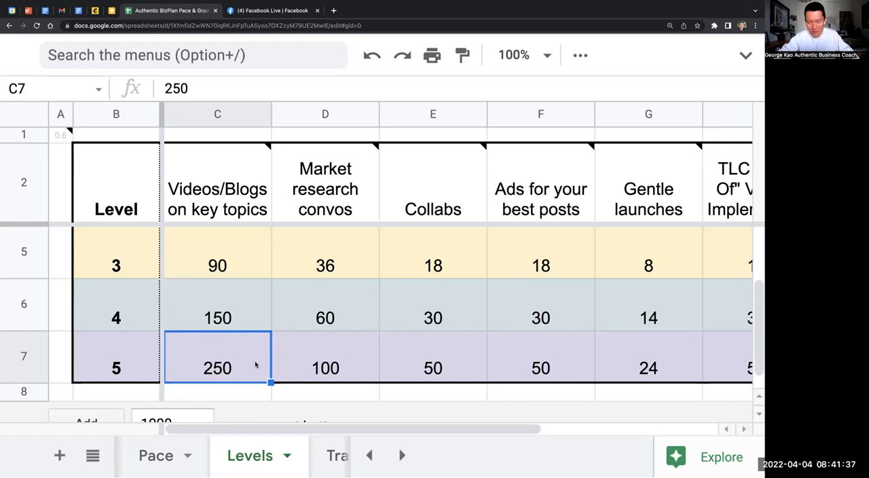
pyautogui.moveTo(296, 364)
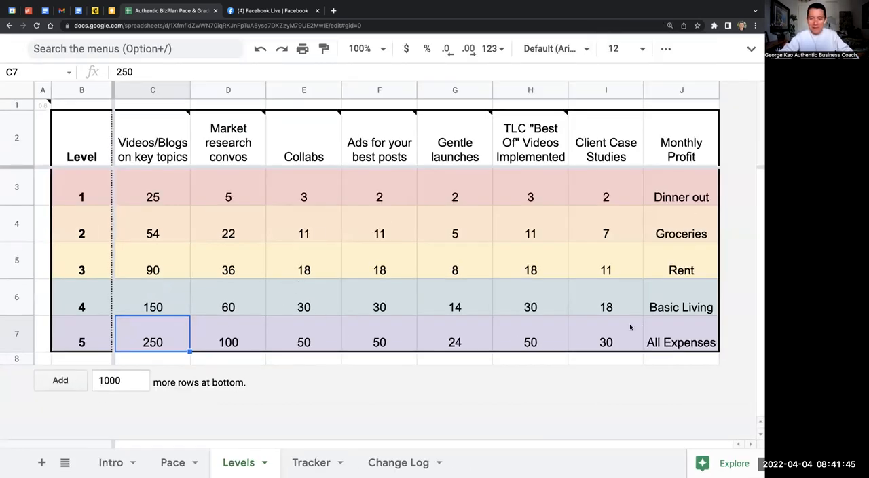
pyautogui.click(682, 139)
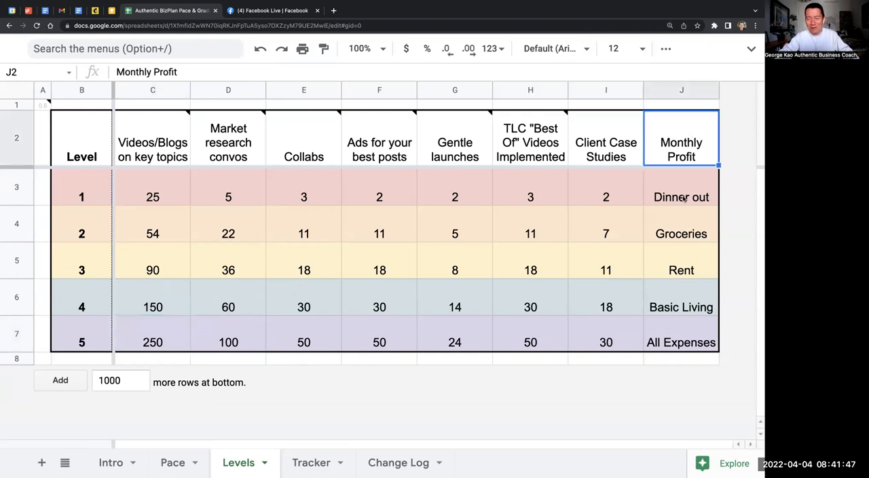
pyautogui.moveTo(679, 337)
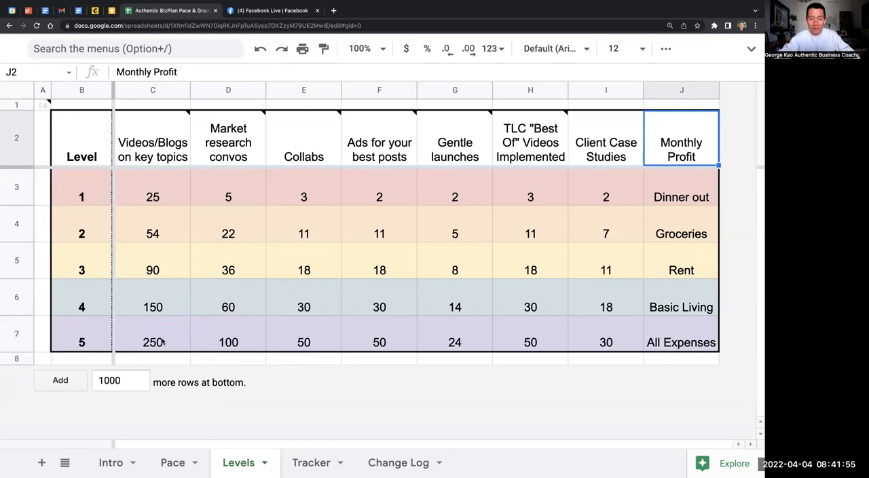
pyautogui.click(682, 343)
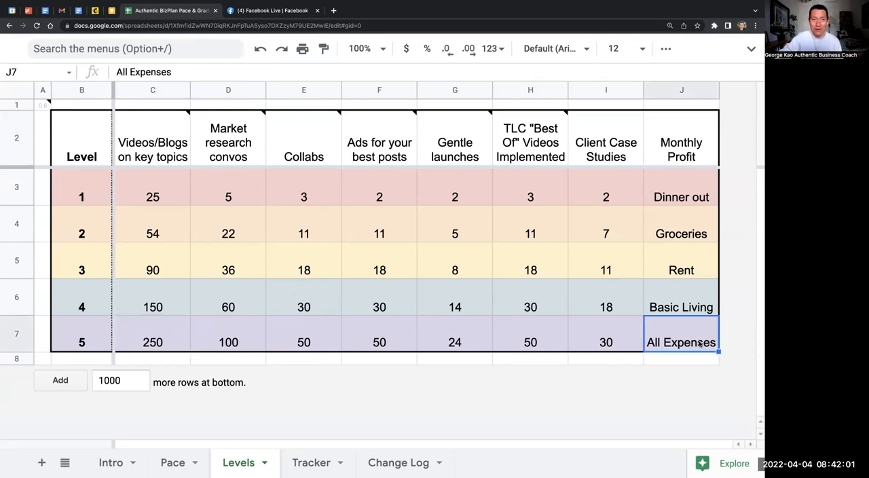
pyautogui.moveTo(684, 299)
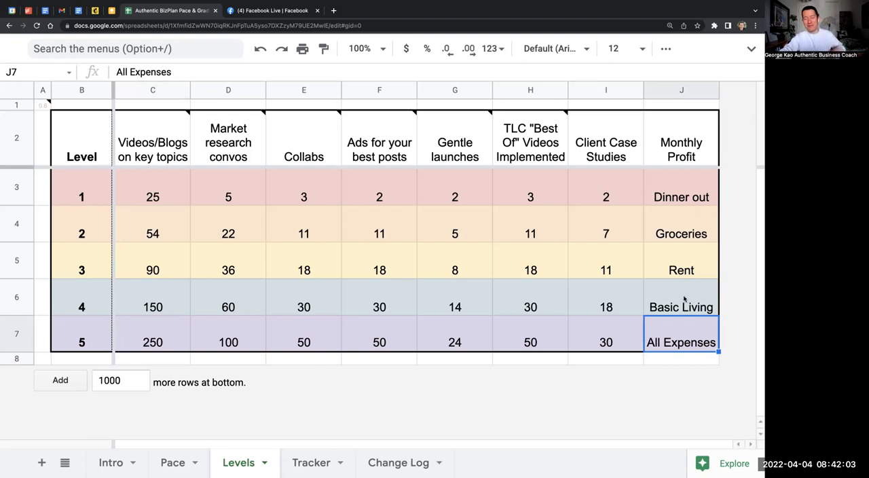
pyautogui.moveTo(687, 333)
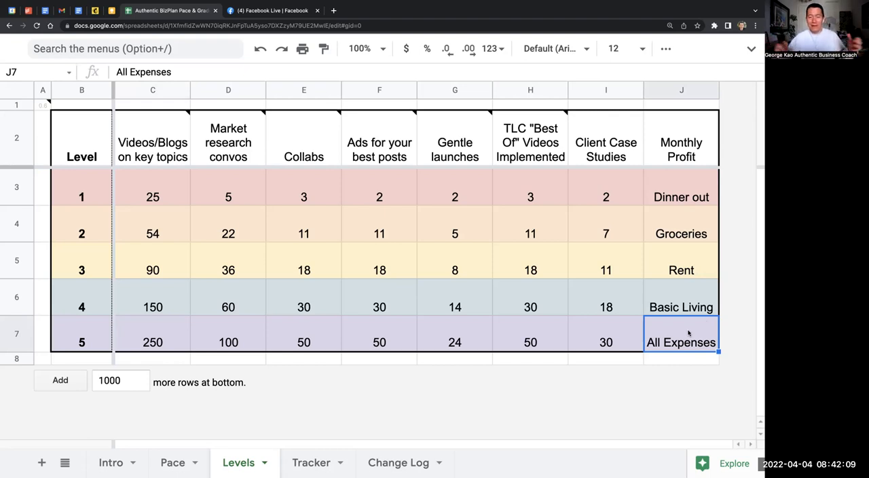
# - Review the Videos/Blogs targets for levels 1–5 (25 up to 250) and the ROUND formulas behind them
pyautogui.click(152, 343)
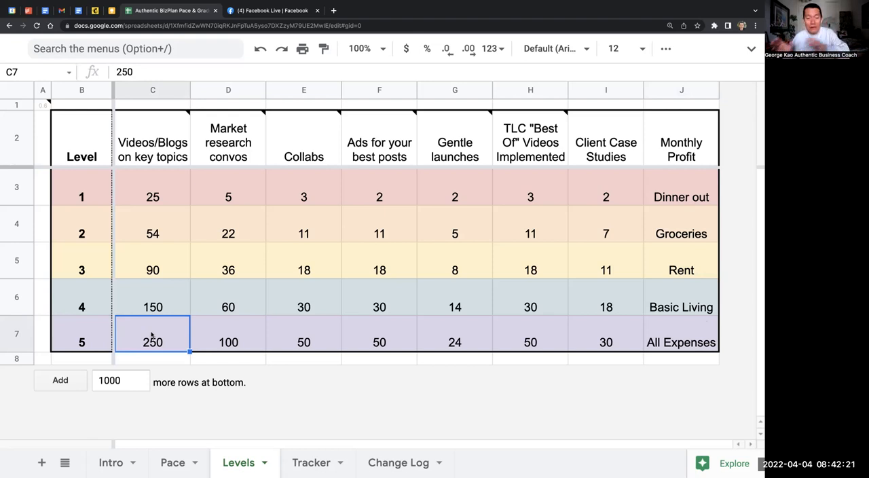
pyautogui.moveTo(171, 229)
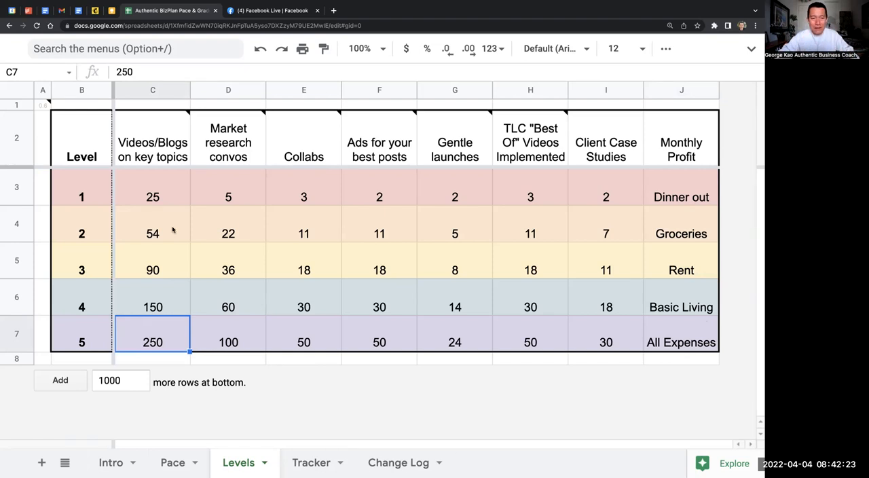
pyautogui.moveTo(135, 299)
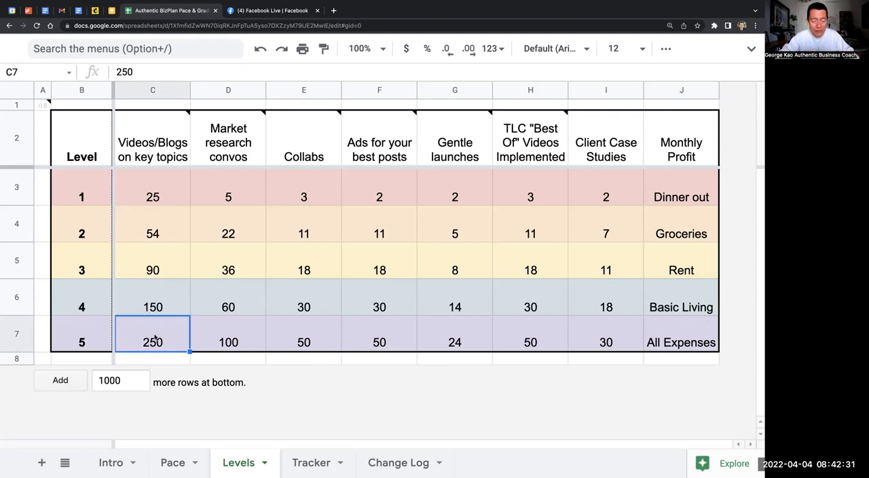
pyautogui.click(152, 307)
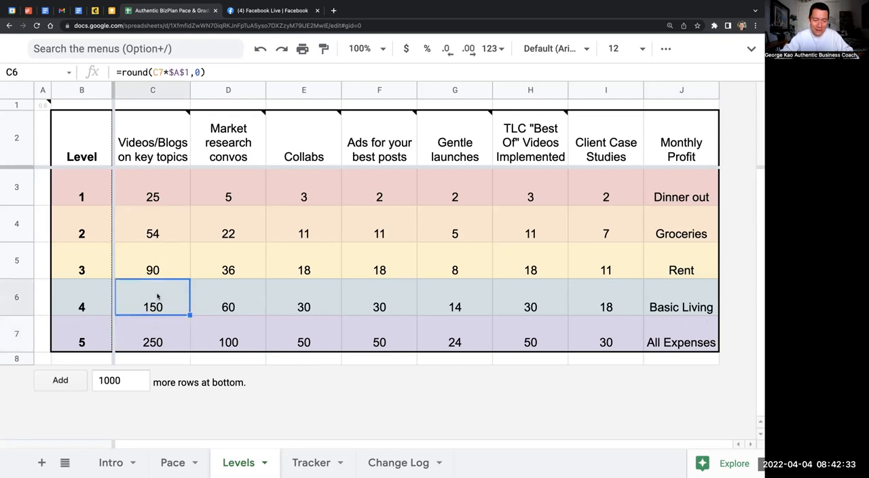
pyautogui.click(152, 234)
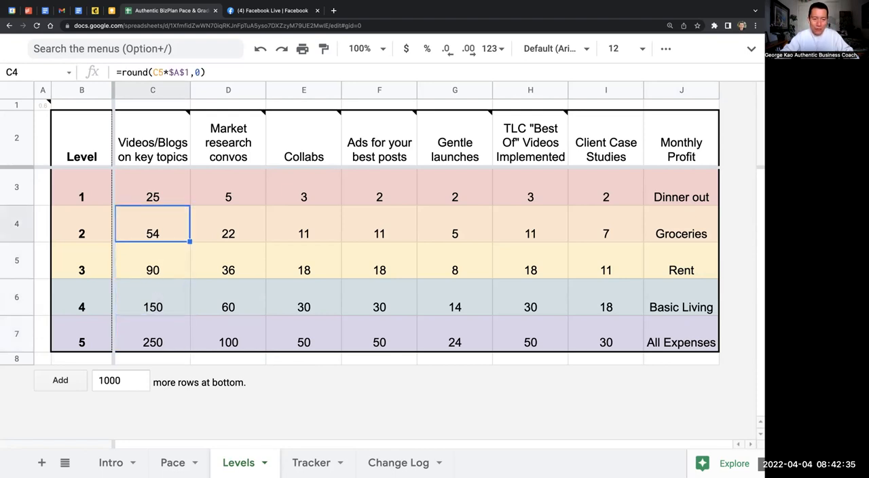
pyautogui.click(152, 197)
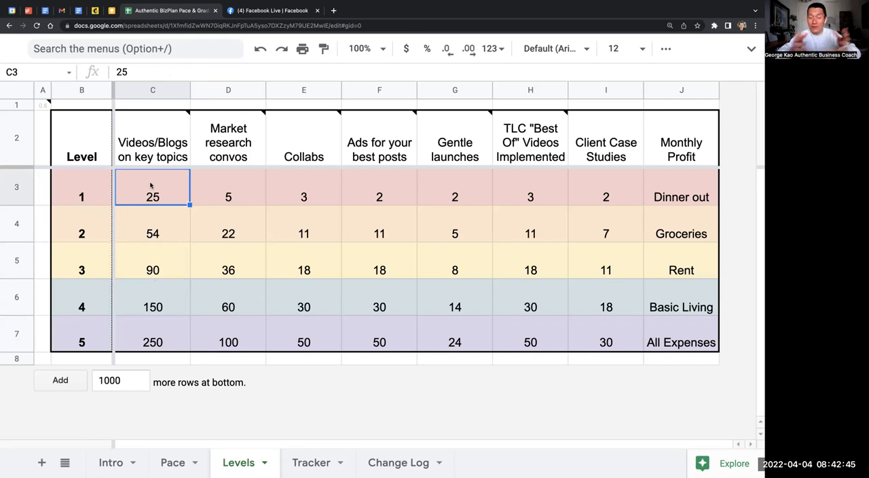
pyautogui.click(152, 233)
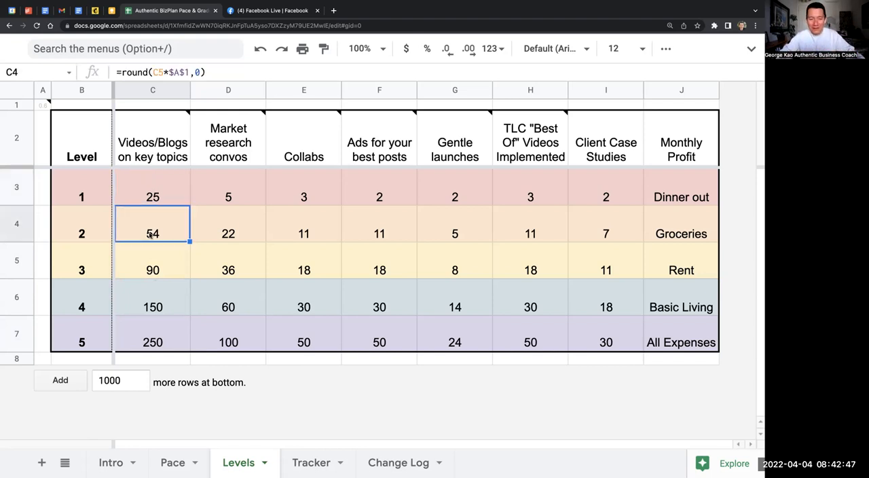
pyautogui.click(152, 269)
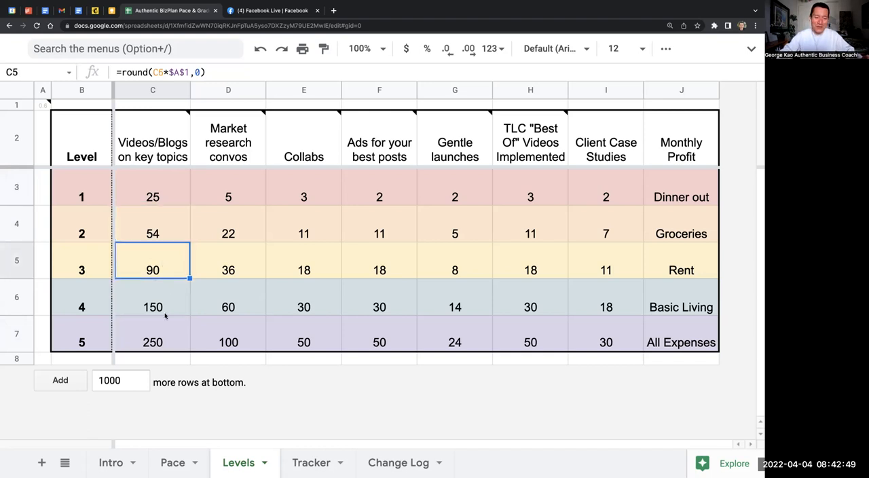
pyautogui.click(152, 233)
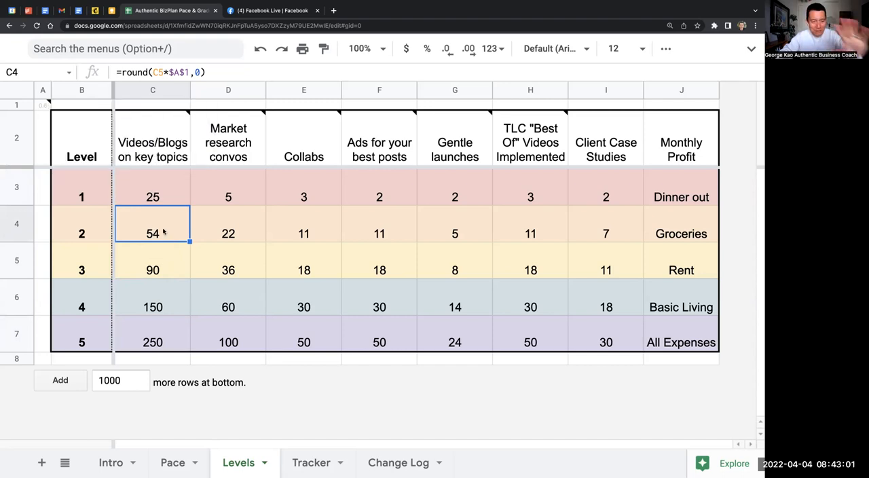
pyautogui.click(152, 342)
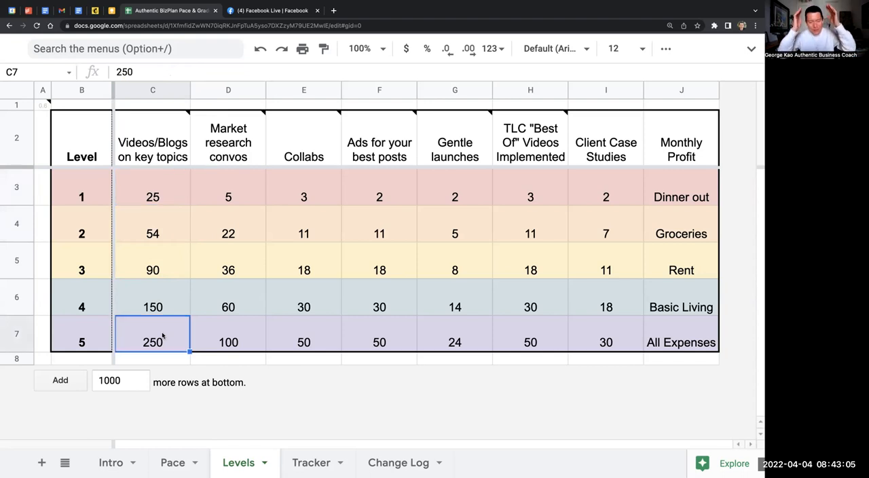
pyautogui.click(152, 197)
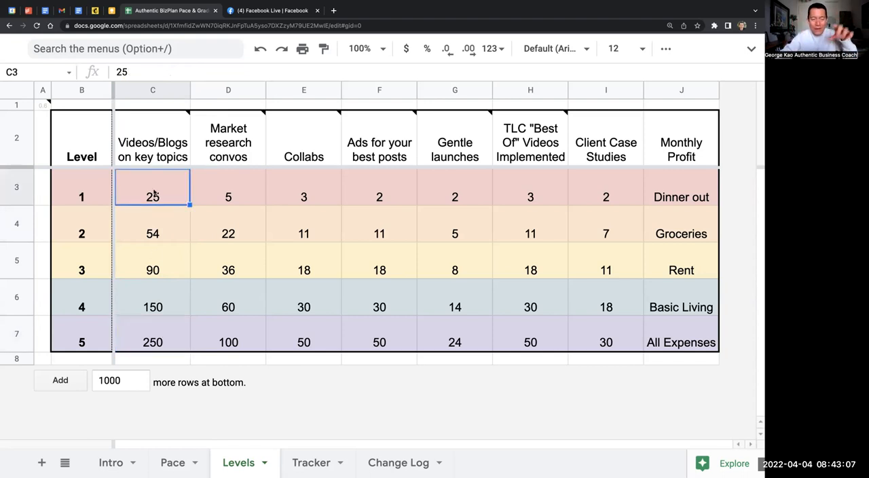
pyautogui.click(153, 307)
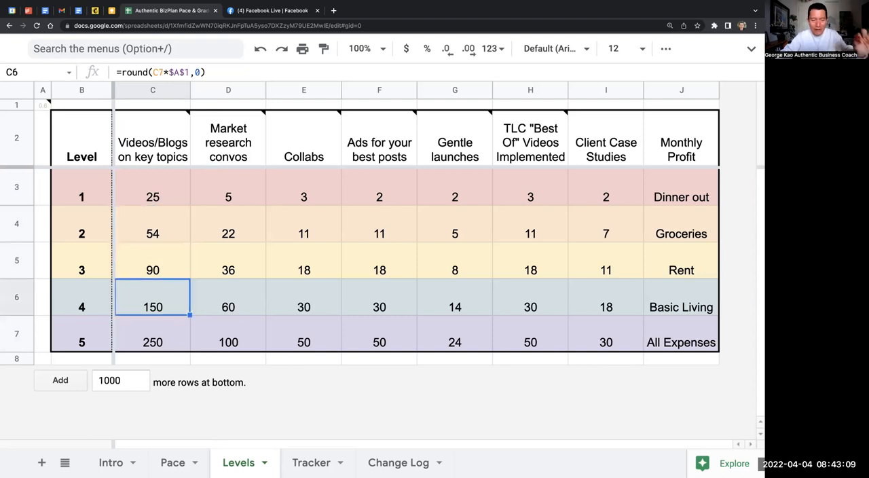
pyautogui.click(152, 342)
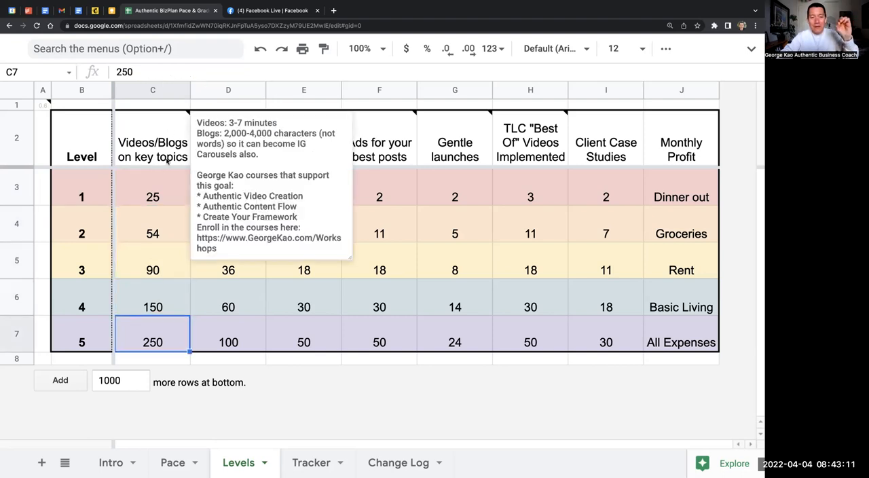
pyautogui.click(152, 197)
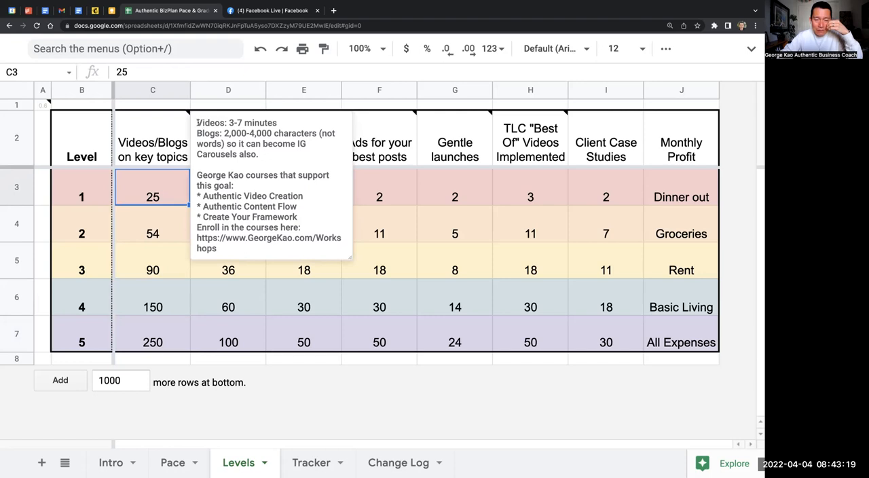
pyautogui.click(304, 188)
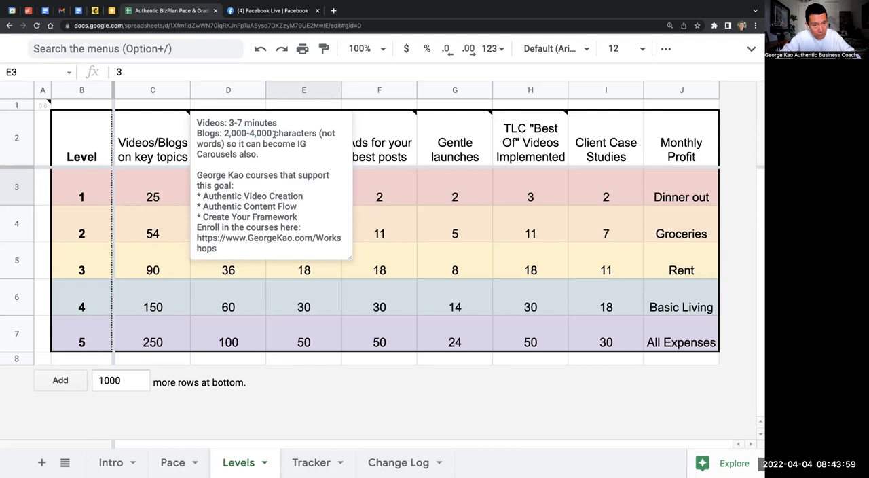
pyautogui.doubleClick(295, 133)
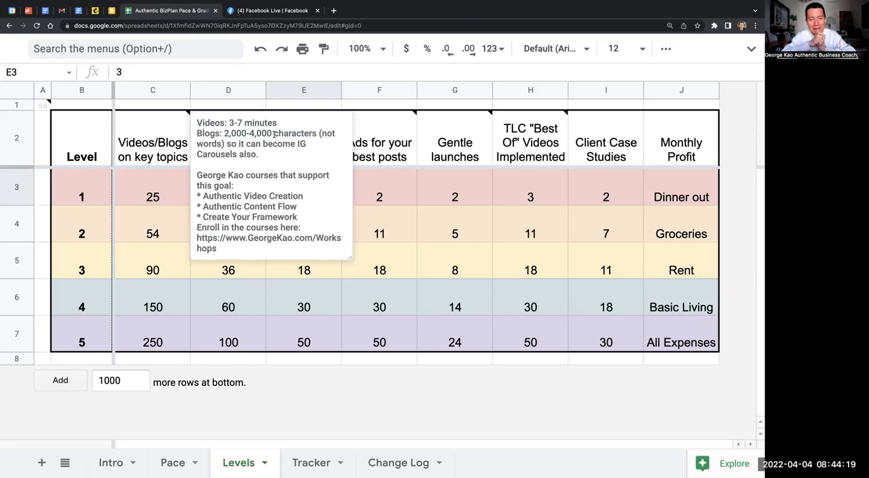
pyautogui.click(152, 139)
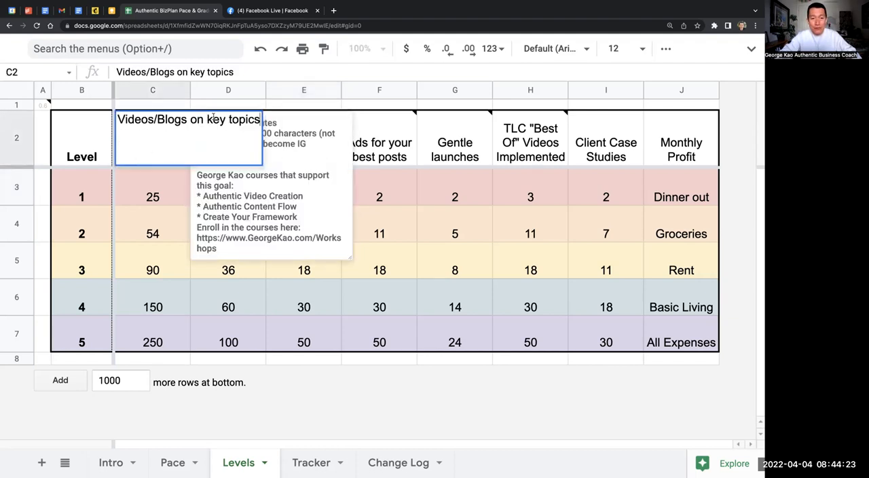
pyautogui.doubleClick(234, 119)
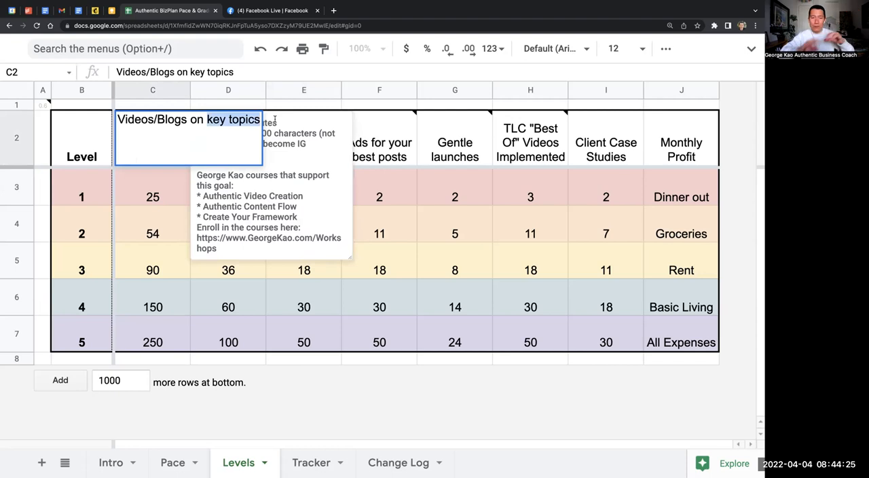
pyautogui.click(82, 137)
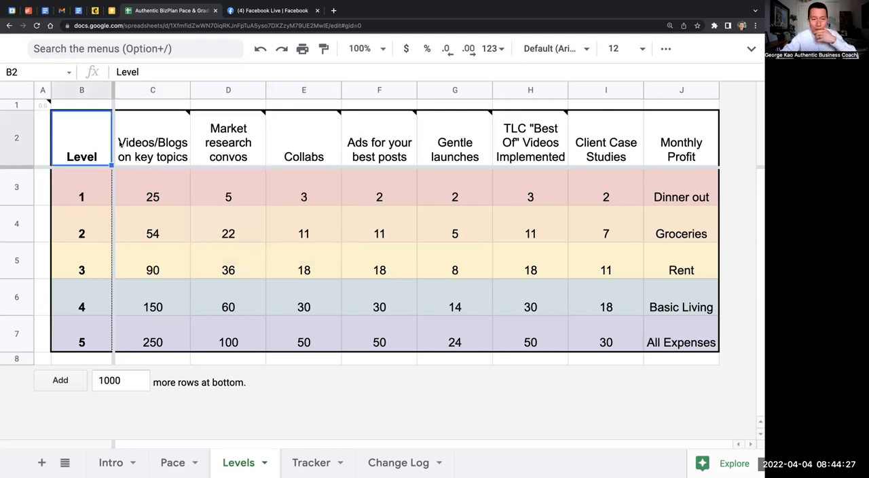
pyautogui.moveTo(152, 143)
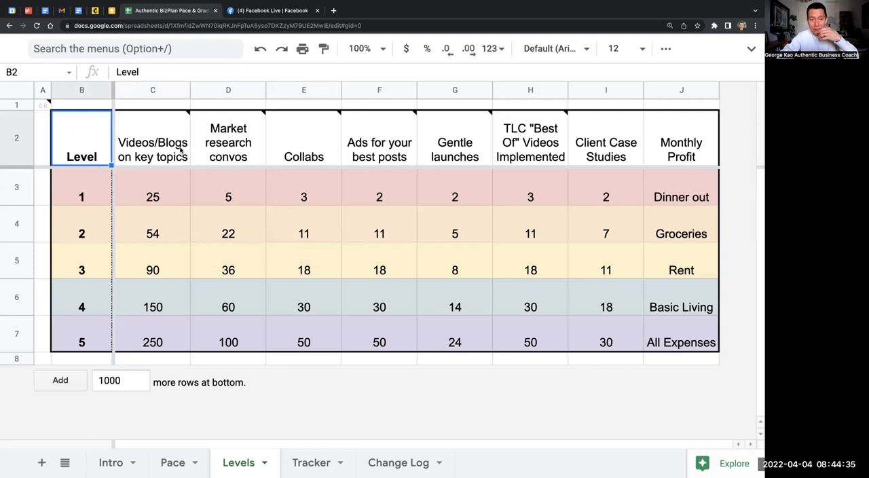
pyautogui.moveTo(152, 142)
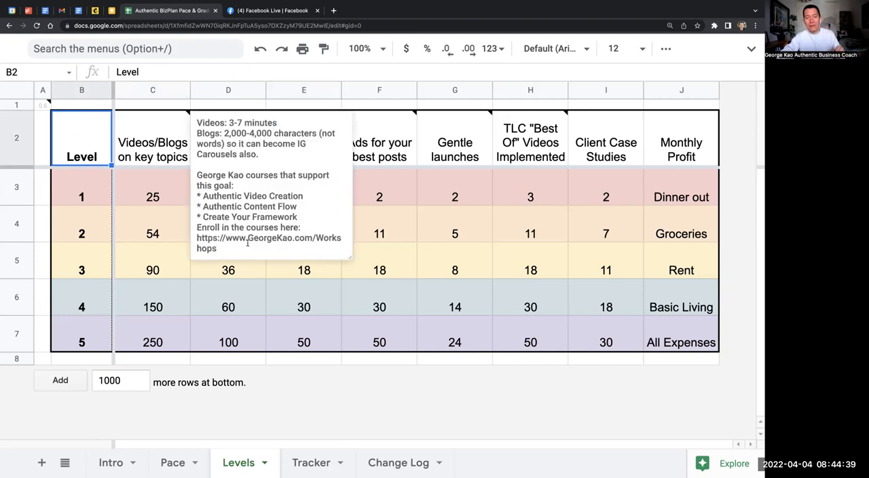
pyautogui.click(152, 139)
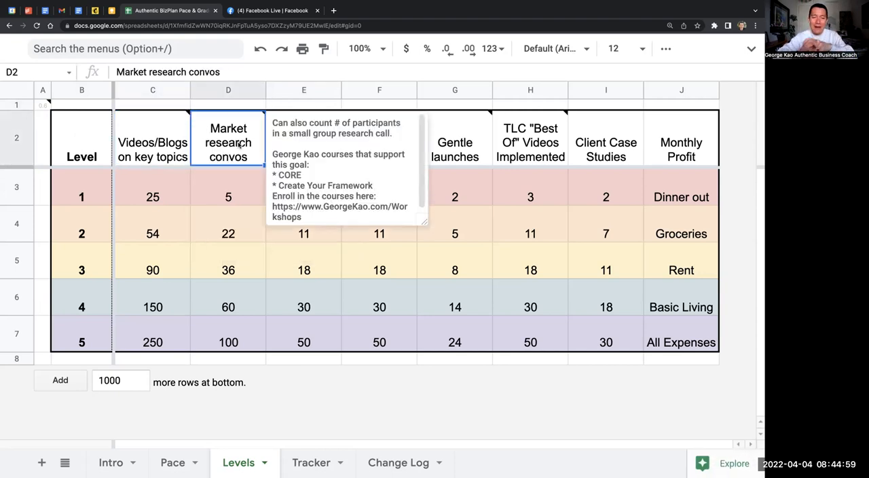
pyautogui.click(228, 342)
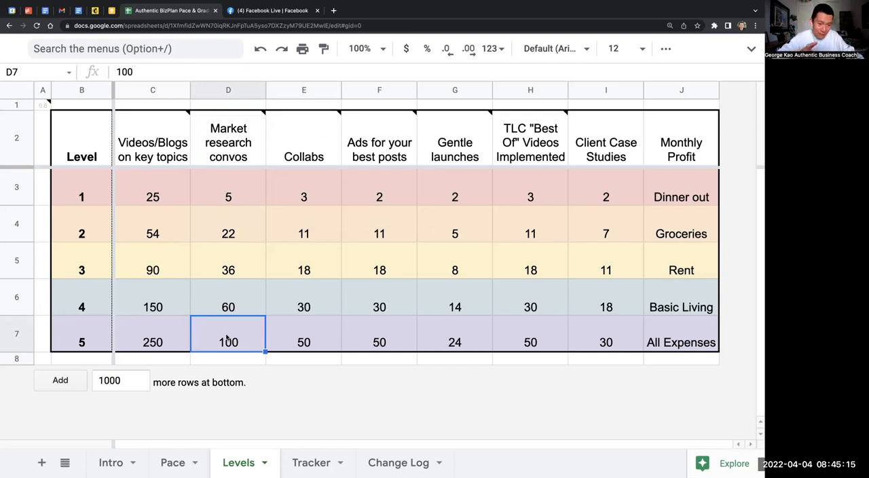
pyautogui.click(228, 139)
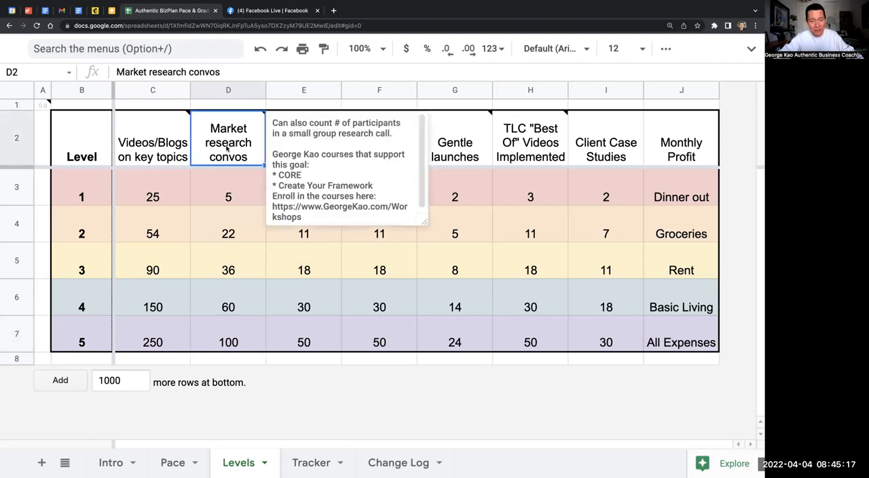
pyautogui.click(228, 342)
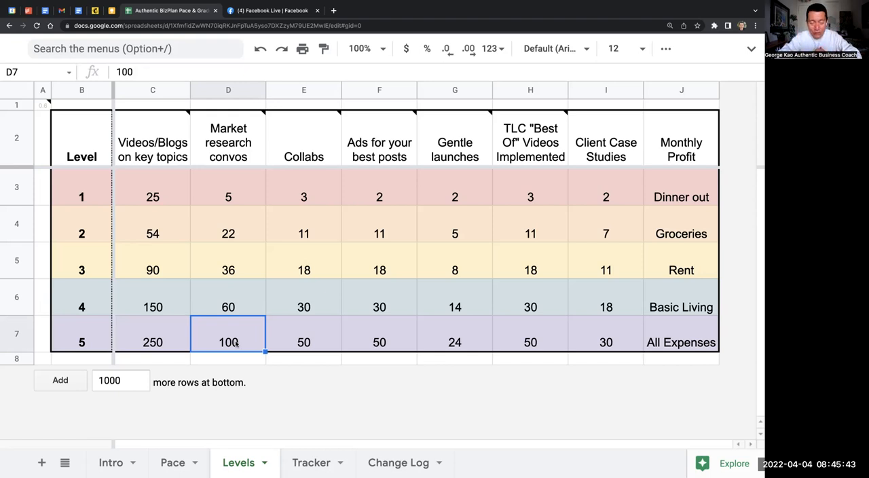
pyautogui.moveTo(684, 348)
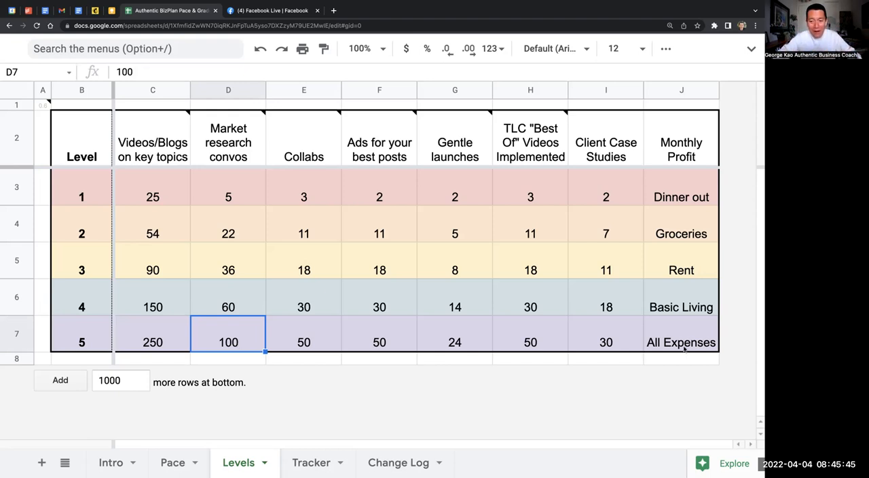
pyautogui.click(682, 342)
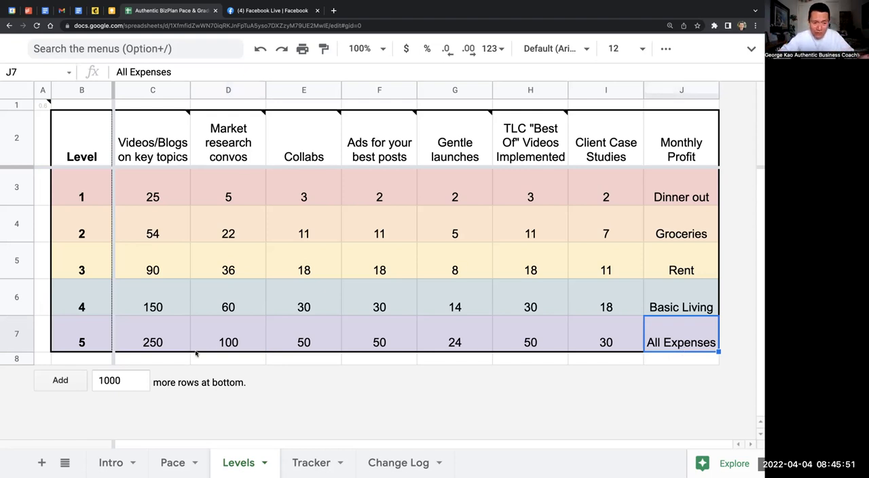
pyautogui.click(228, 342)
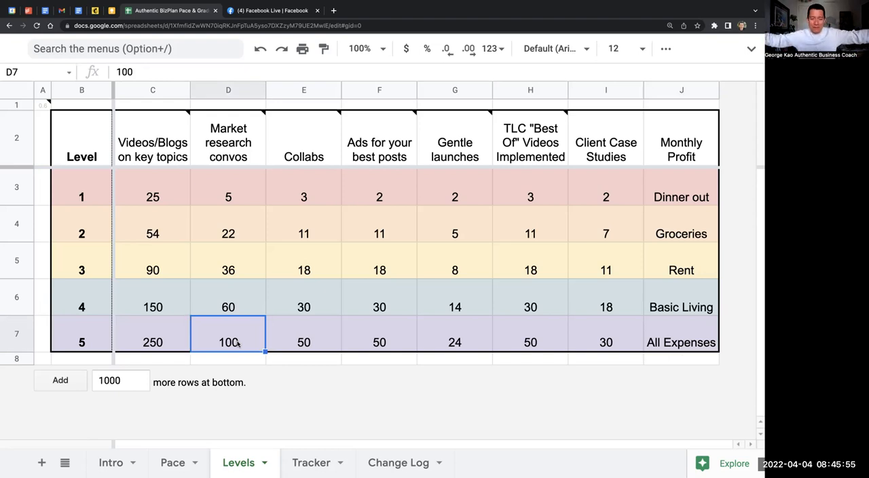
pyautogui.moveTo(236, 299)
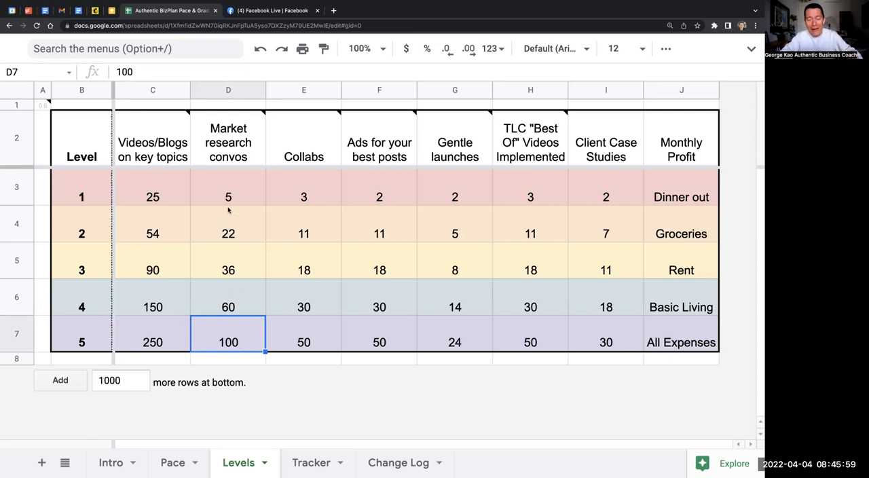
pyautogui.moveTo(216, 190)
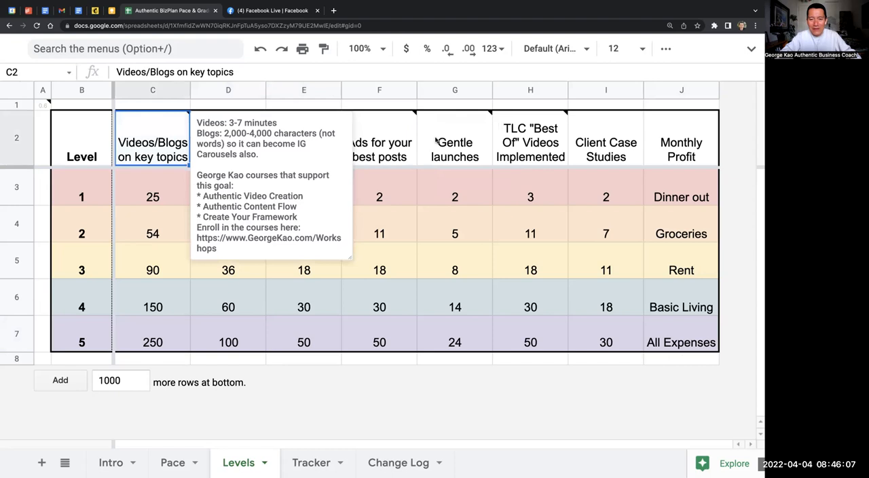
# - Review the Market research convos note and its level 1, 2, 3 and 5 targets with their formulas
pyautogui.click(228, 261)
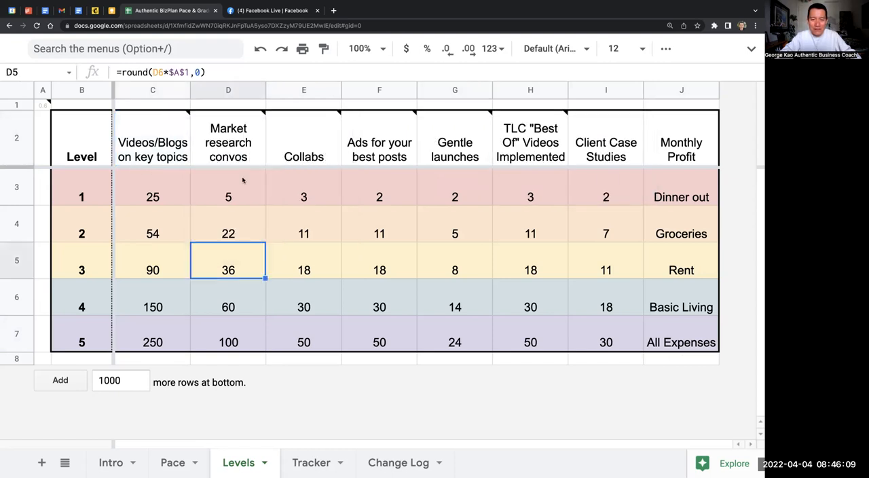
pyautogui.click(228, 138)
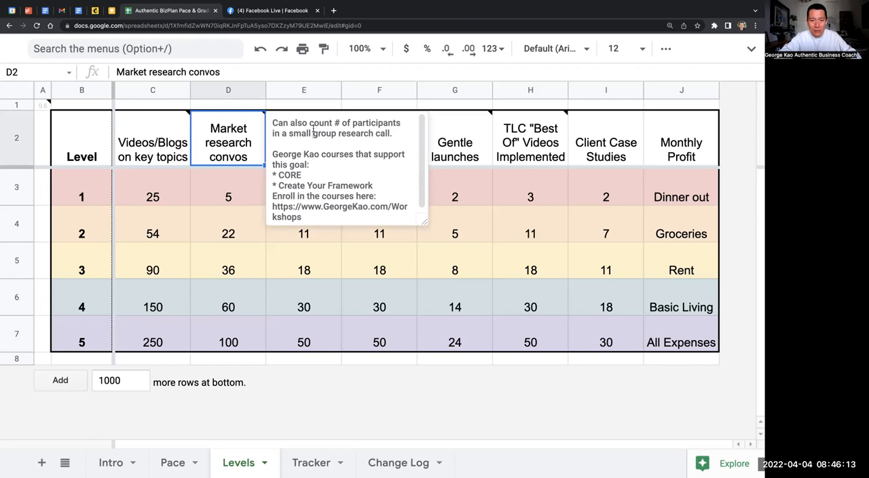
pyautogui.moveTo(313, 128)
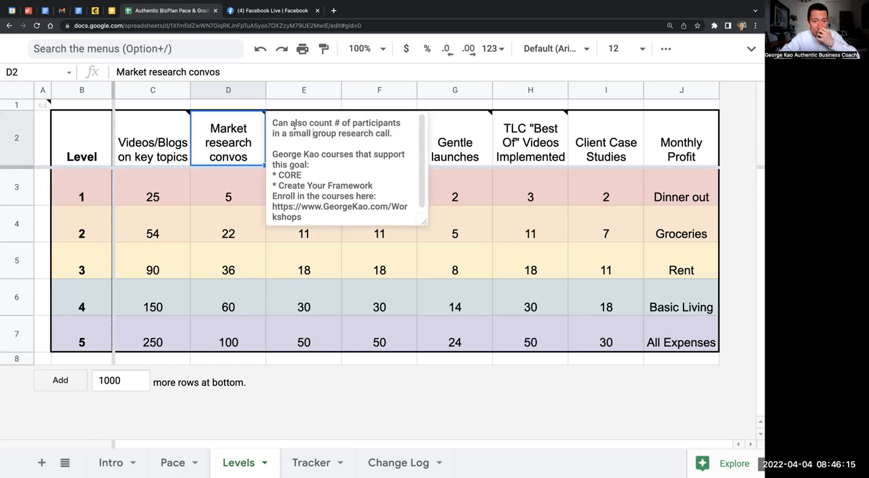
pyautogui.moveTo(290, 133); pyautogui.dragTo(391, 133)
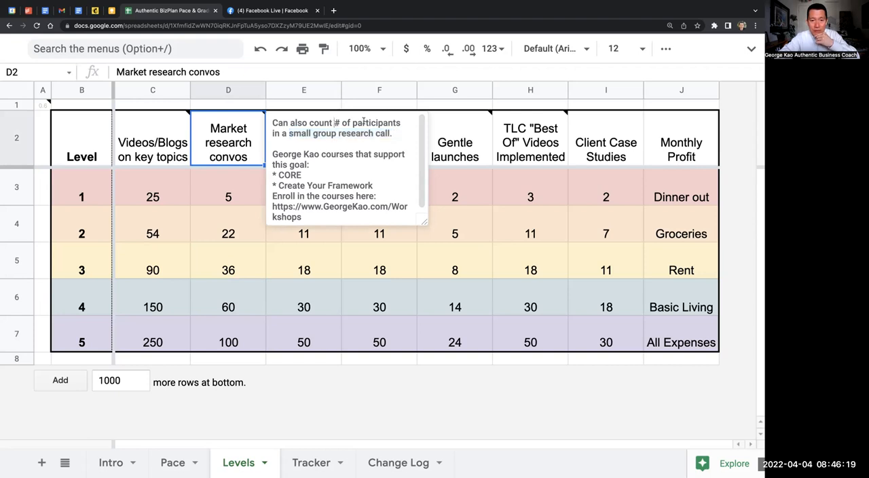
pyautogui.click(228, 197)
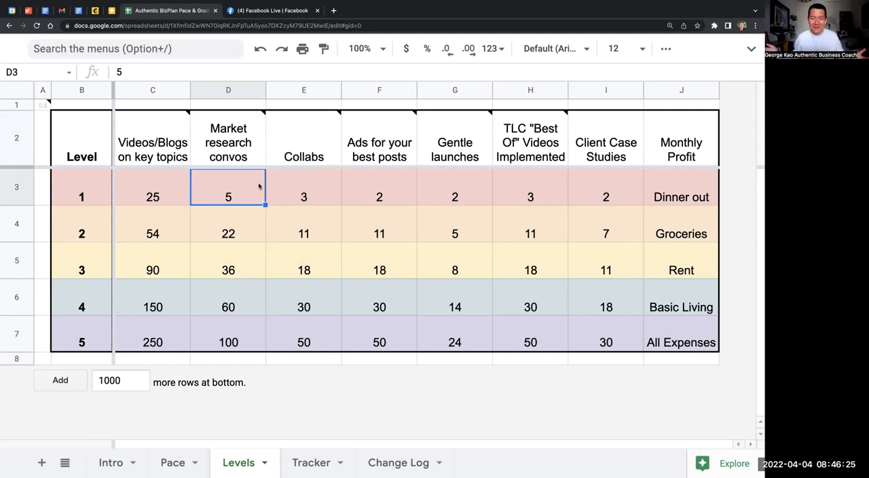
pyautogui.moveTo(246, 337)
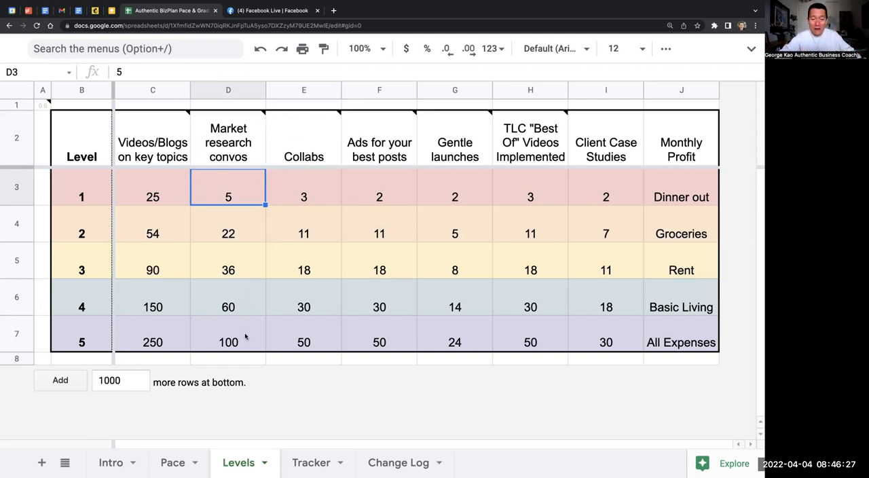
pyautogui.click(228, 343)
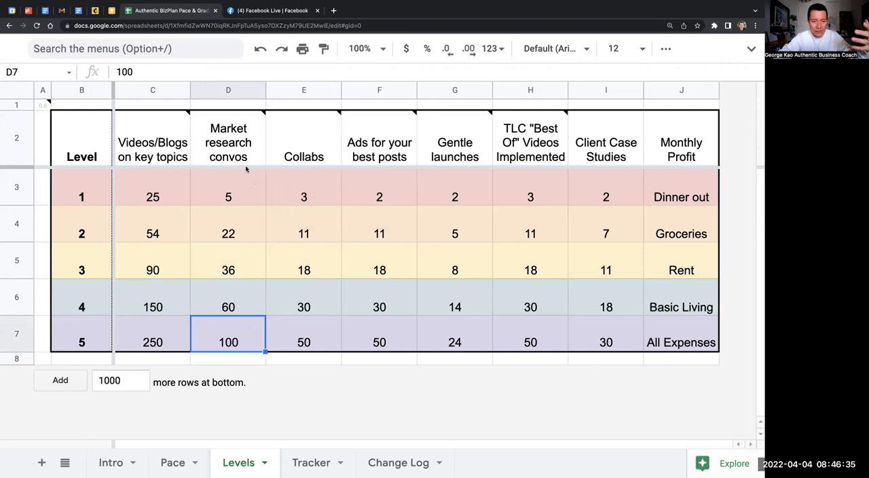
pyautogui.moveTo(304, 143)
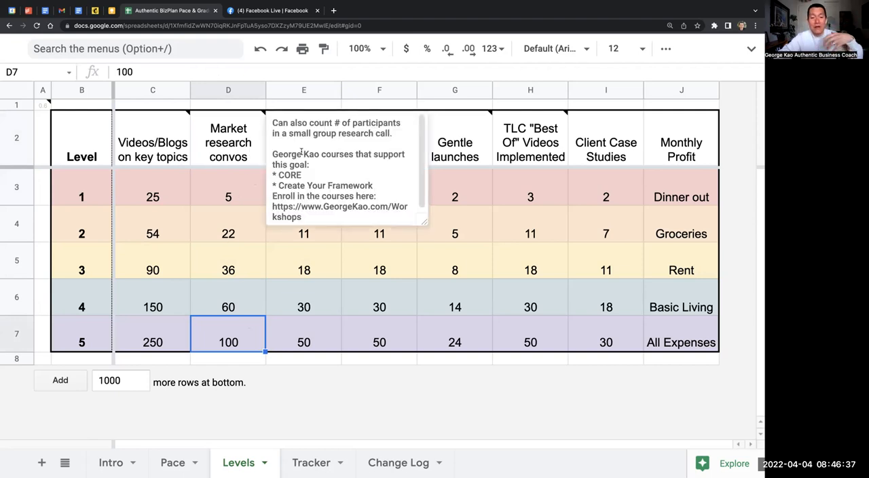
pyautogui.click(228, 224)
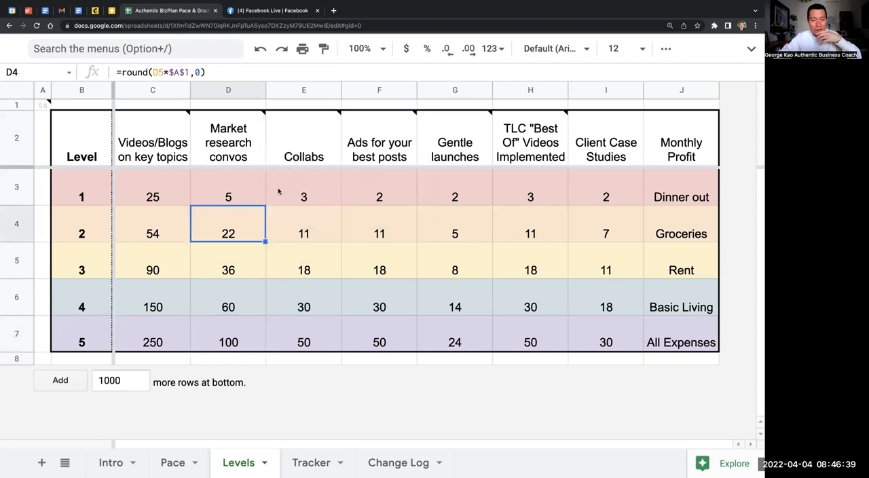
# - Show the course notes on Collabs, Ads, Gentle launches and TLC "Best Of" Videos, ending at Client Case Studies
pyautogui.click(304, 139)
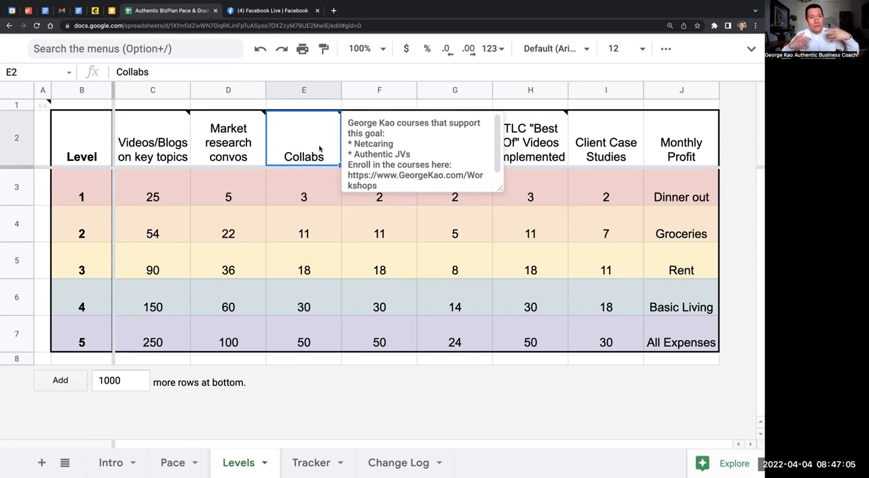
pyautogui.click(304, 197)
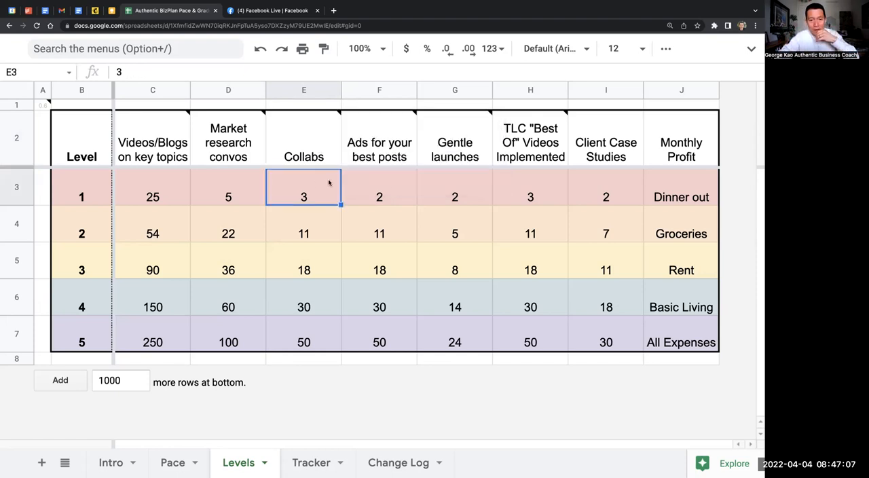
pyautogui.click(379, 138)
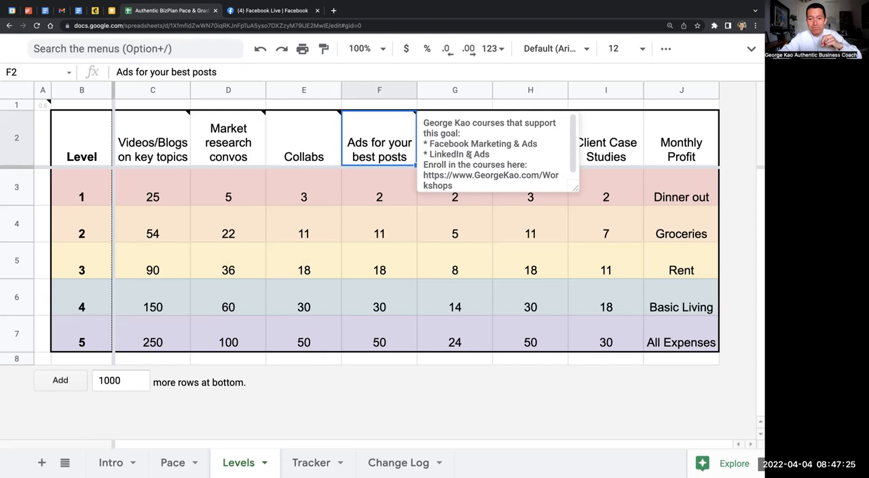
pyautogui.moveTo(391, 150)
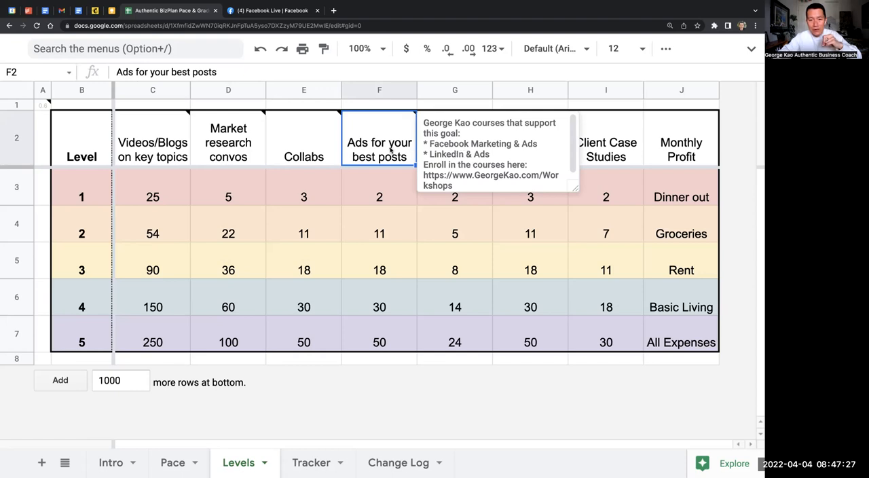
pyautogui.click(455, 139)
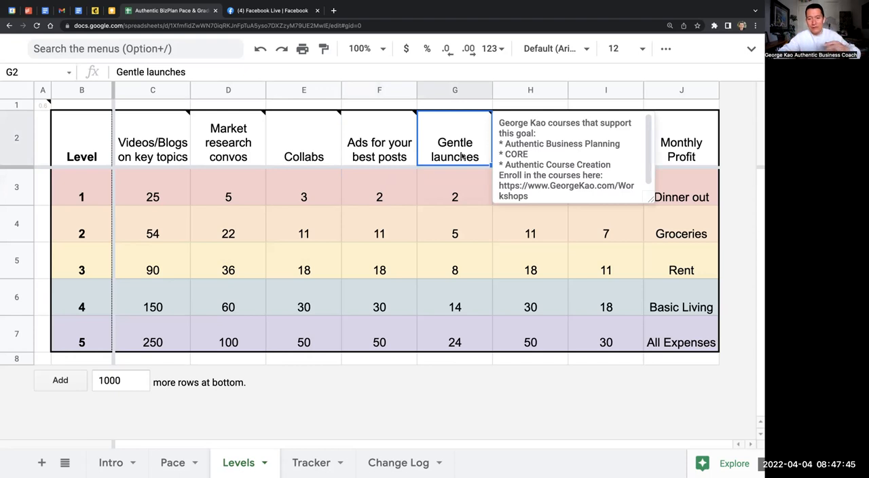
pyautogui.doubleClick(523, 144)
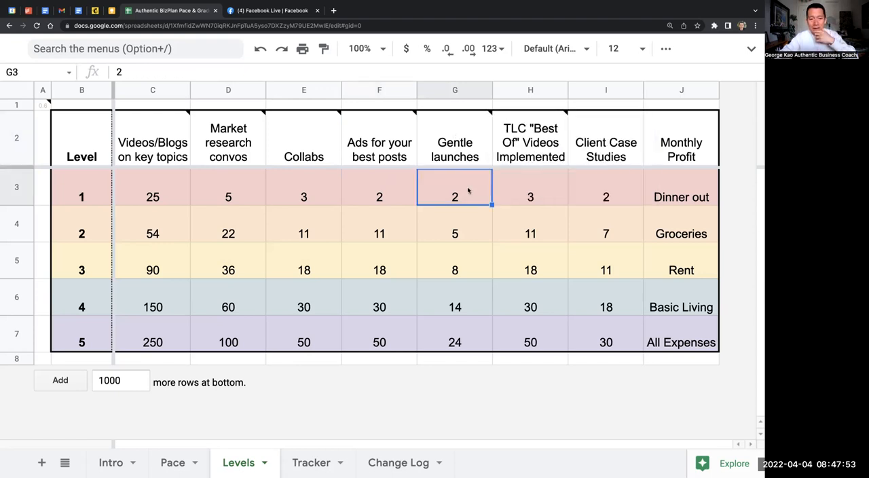
pyautogui.click(529, 138)
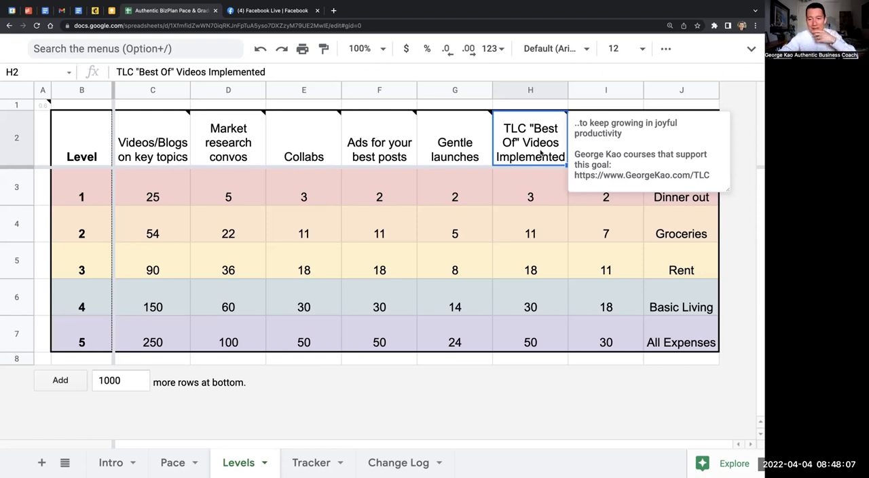
pyautogui.click(606, 138)
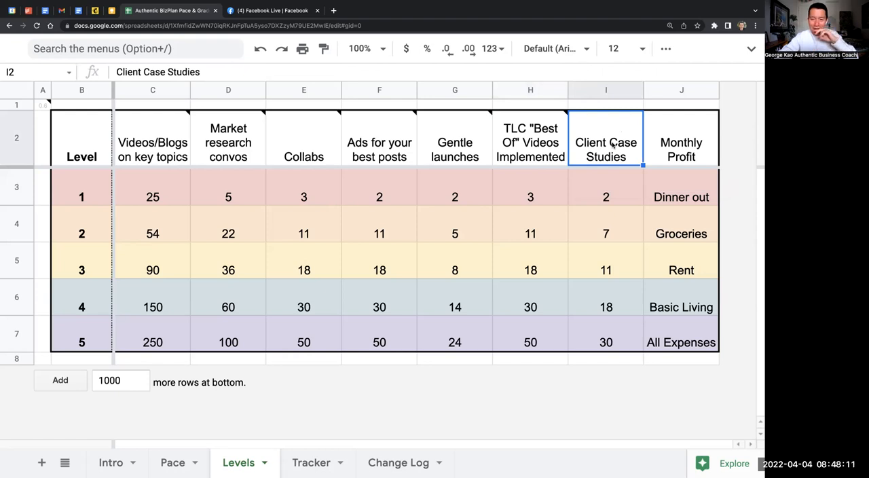
pyautogui.moveTo(644, 161)
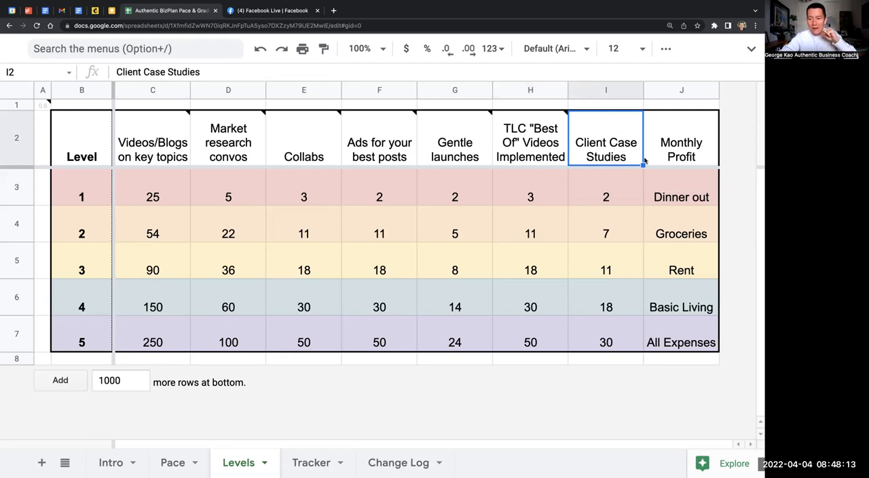
pyautogui.moveTo(209, 418)
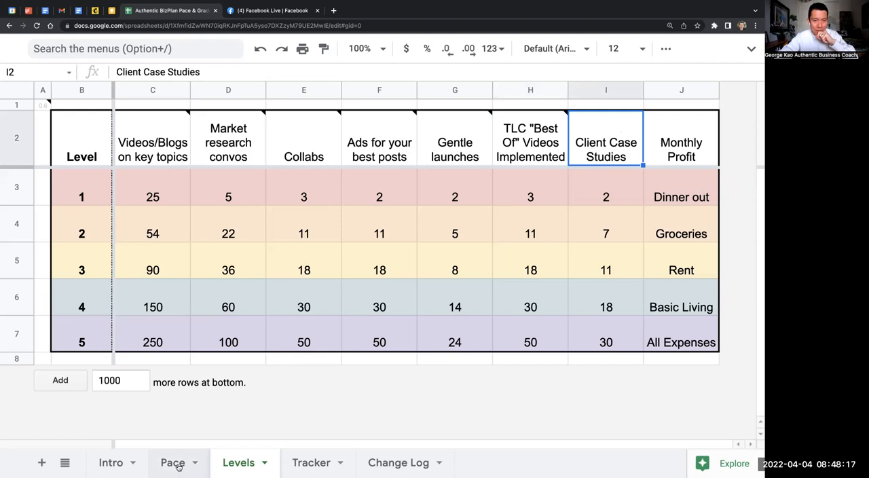
# - Show that reaching Level 5 takes 2, 4 and 7 years at Intense, Medium and Gradual pace
pyautogui.click(172, 462)
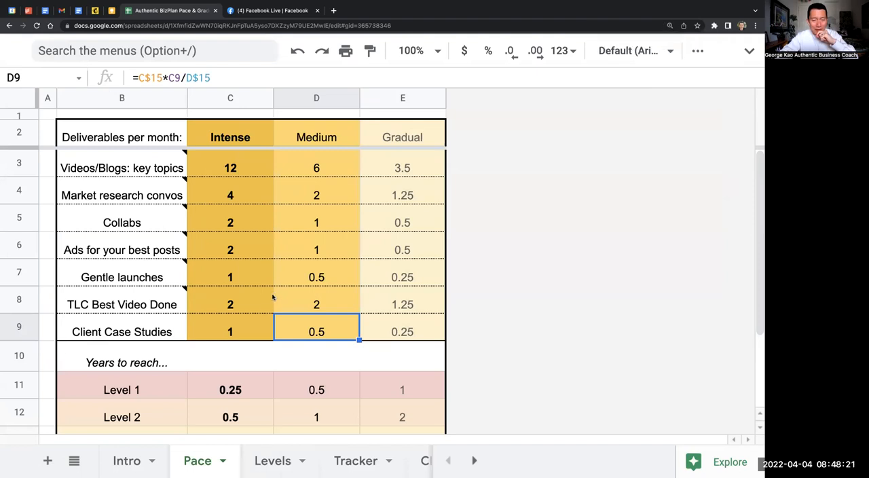
pyautogui.scroll(-3)
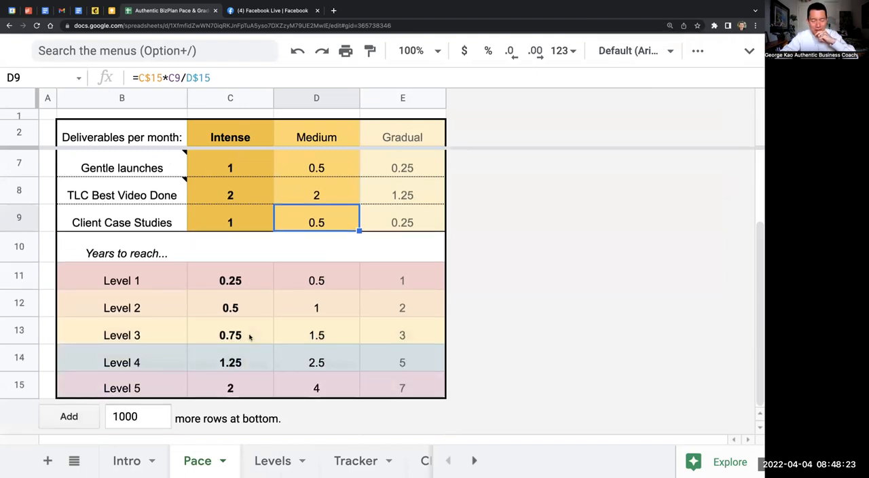
pyautogui.click(122, 388)
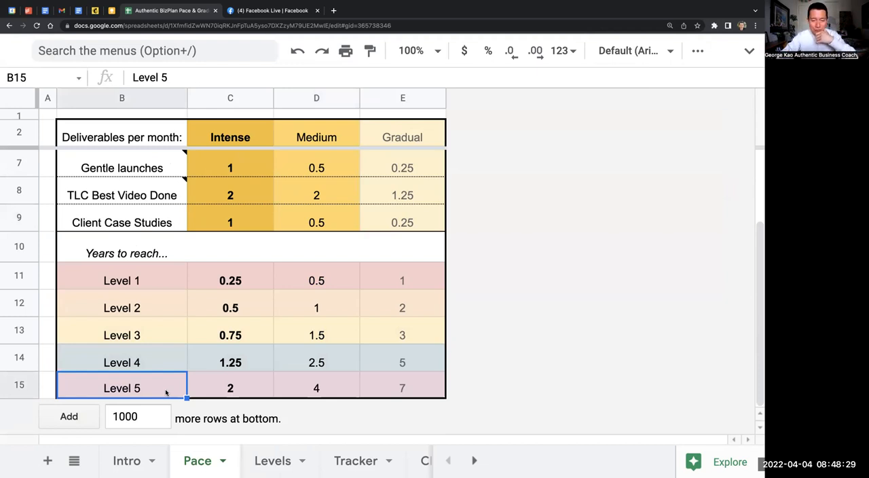
pyautogui.click(229, 389)
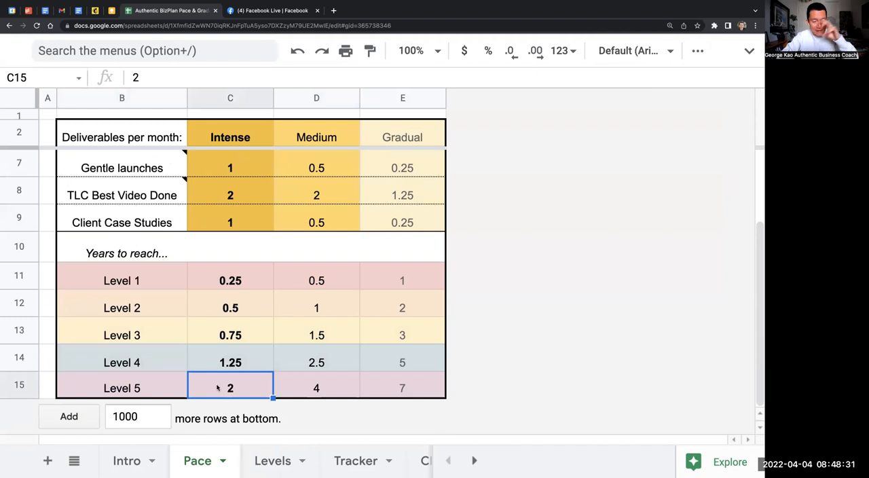
pyautogui.moveTo(218, 148)
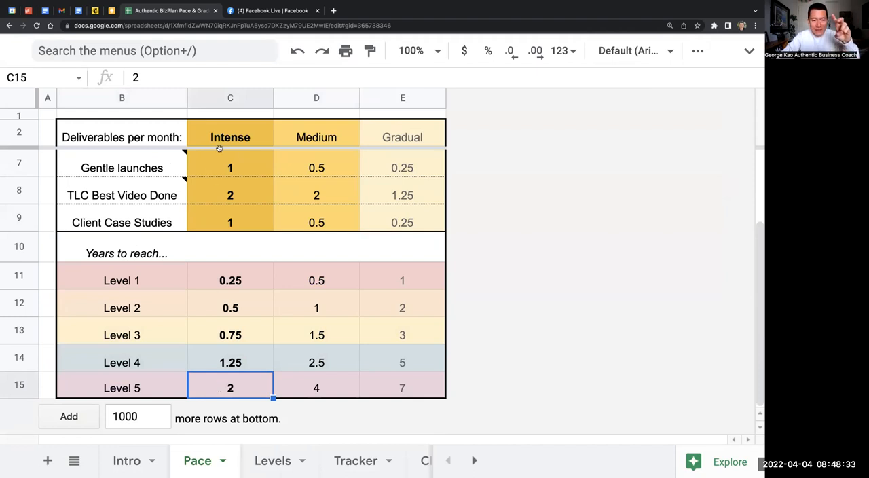
pyautogui.click(229, 137)
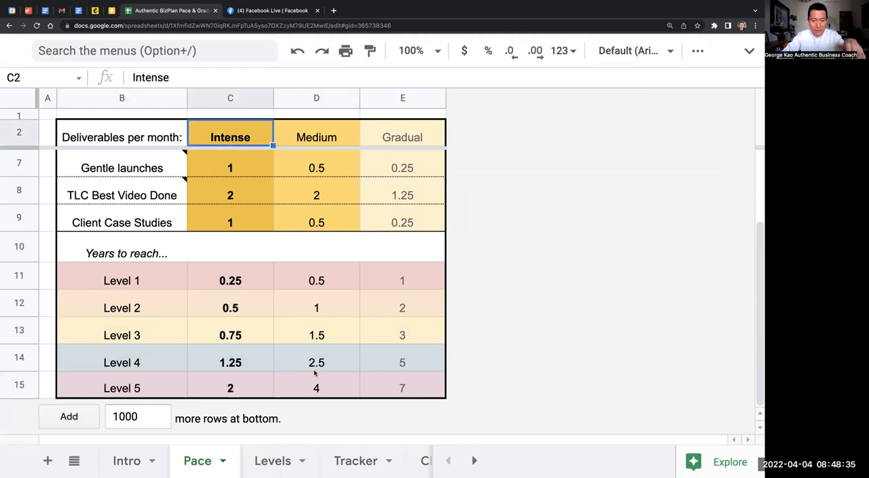
pyautogui.click(315, 388)
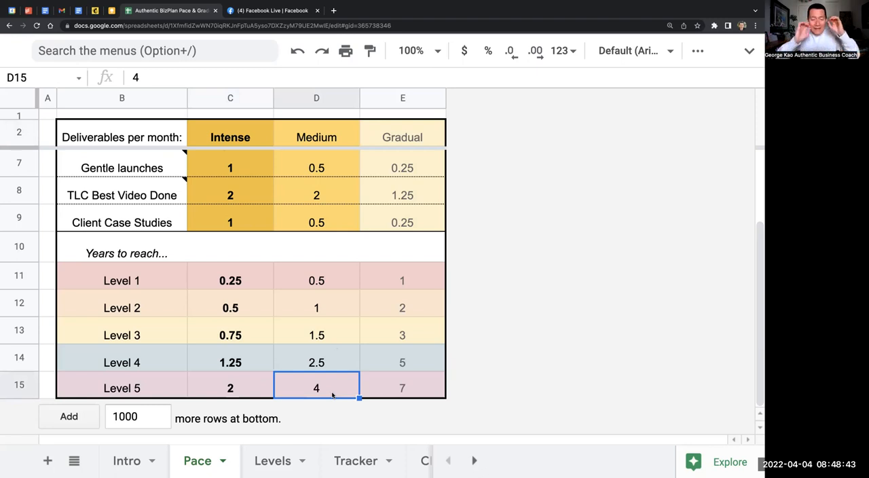
pyautogui.click(315, 137)
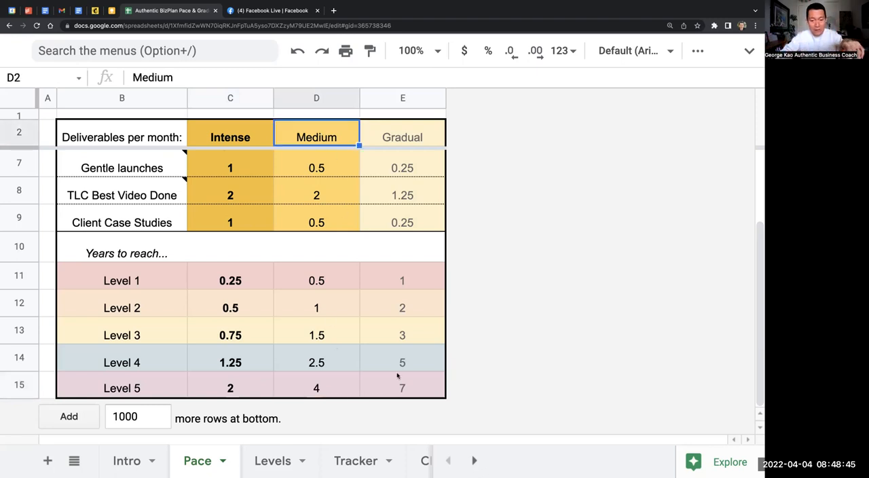
pyautogui.click(402, 138)
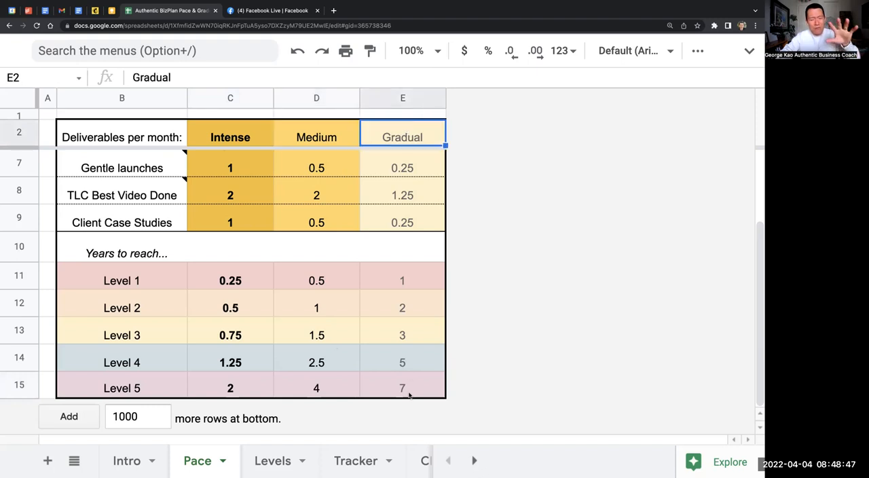
pyautogui.click(402, 388)
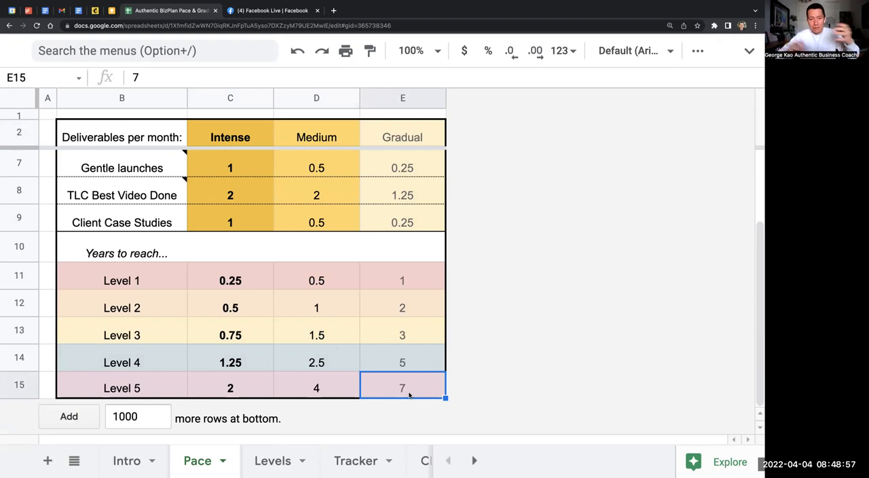
pyautogui.click(231, 388)
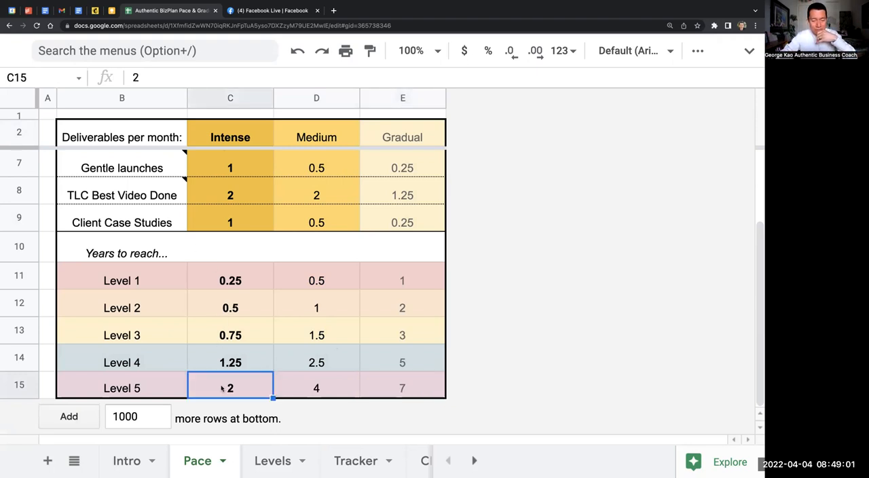
# - Inspect the Pace formulas for Level 1 Intense years and the Intense and Gradual monthly deliverable targets
pyautogui.click(231, 280)
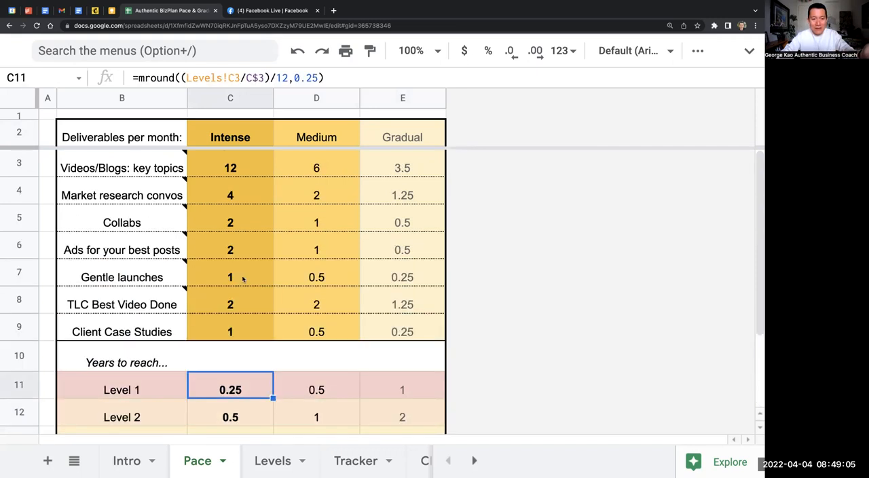
pyautogui.click(231, 169)
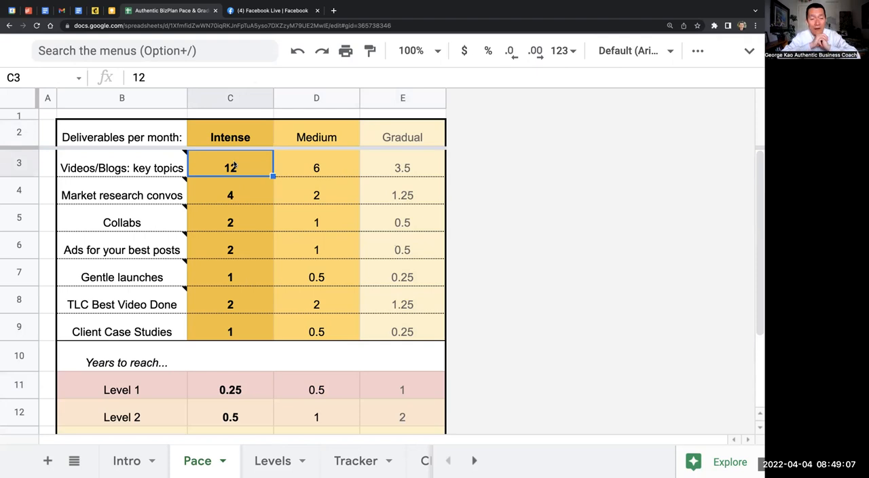
pyautogui.click(122, 137)
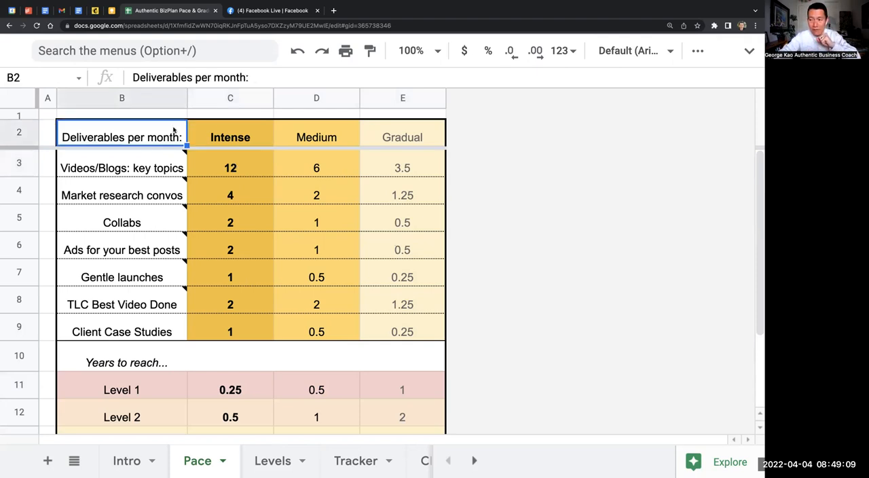
pyautogui.click(231, 169)
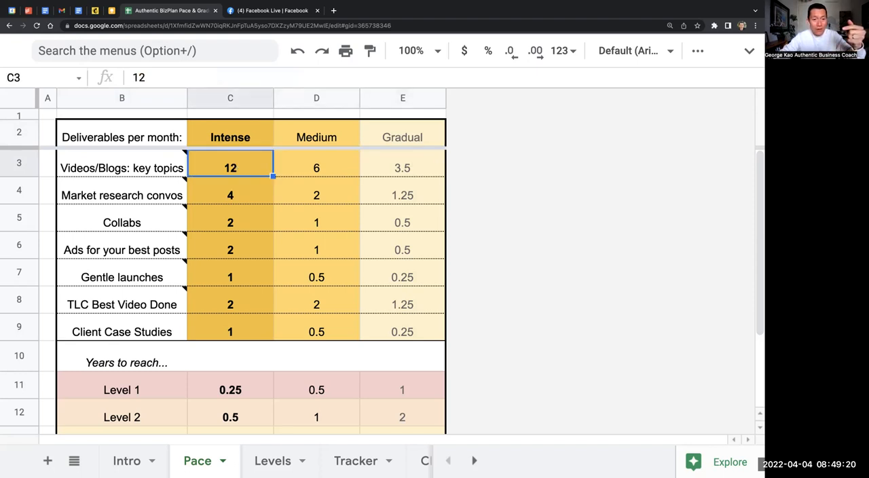
pyautogui.click(402, 169)
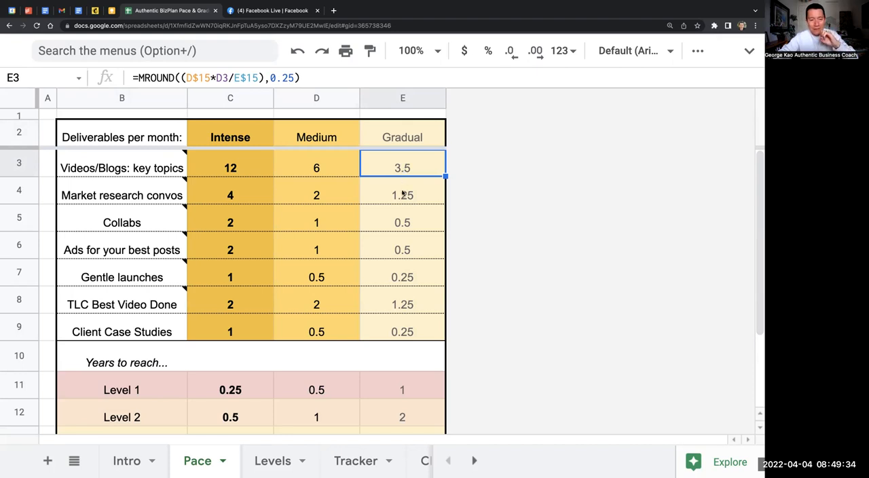
pyautogui.click(402, 196)
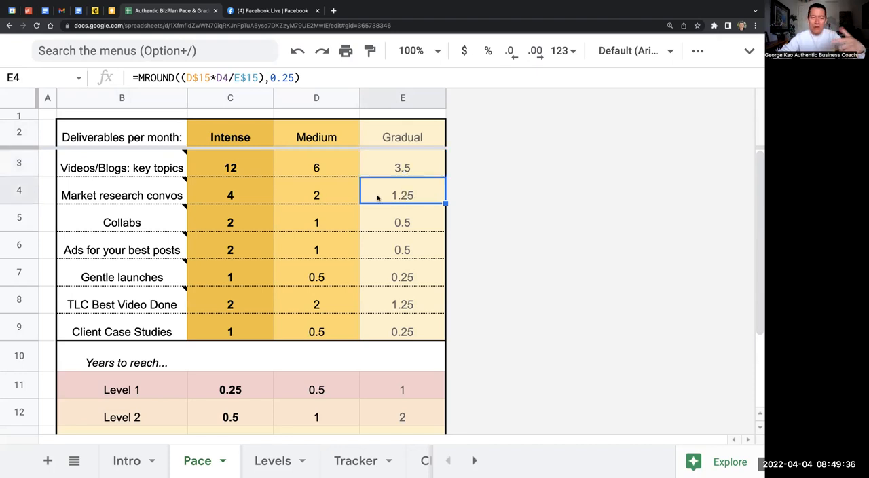
pyautogui.click(402, 222)
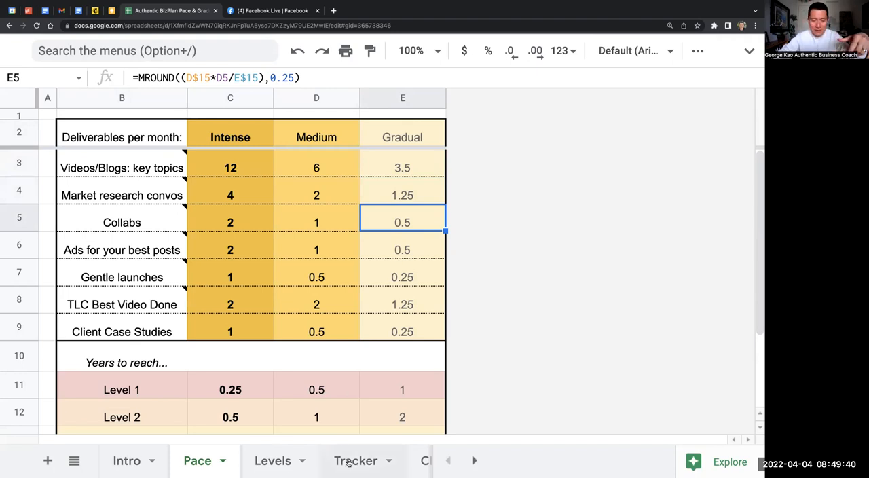
# - On the Tracker sheet, record 2 videos/blogs for the April 4 week and 3 for the next week
pyautogui.click(356, 460)
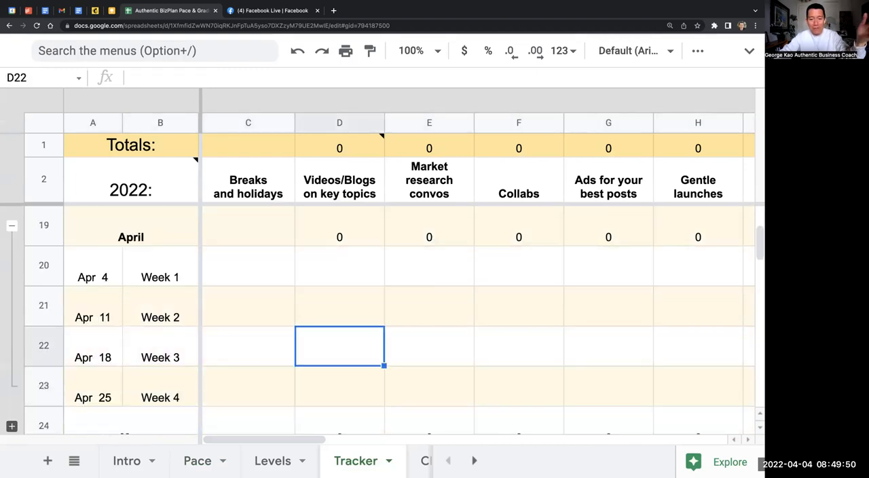
pyautogui.write('2')
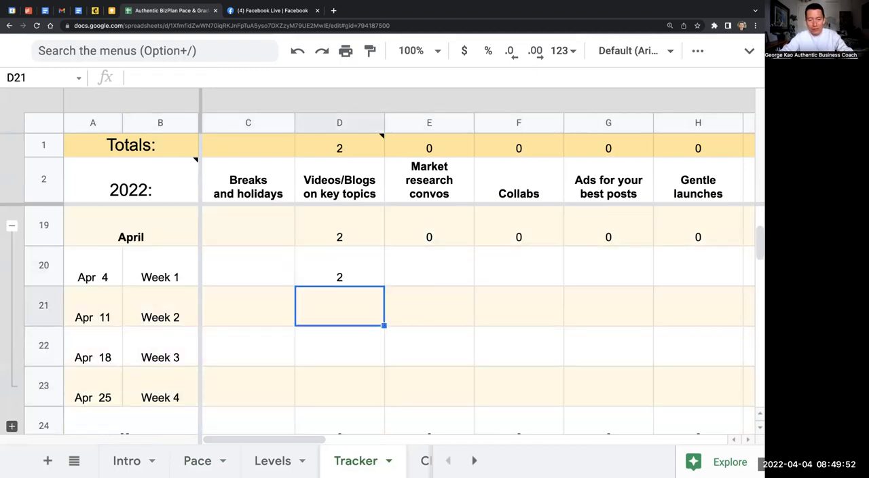
pyautogui.write('3')
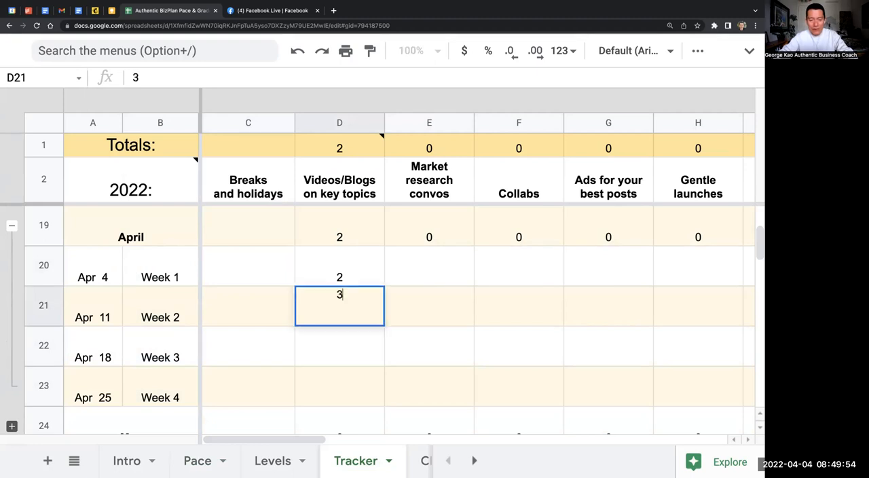